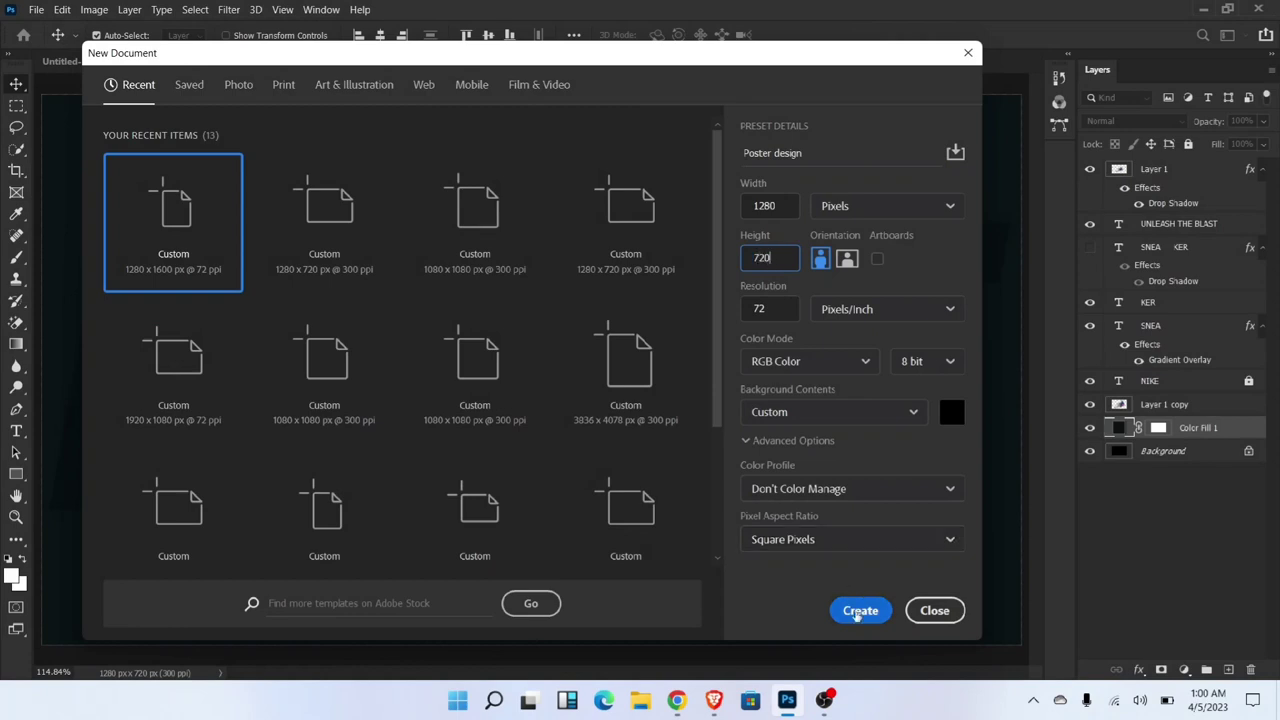
# Create a 1280×720 document and add a Solid Color fill of #0a1315.
pyautogui.click(860, 610)
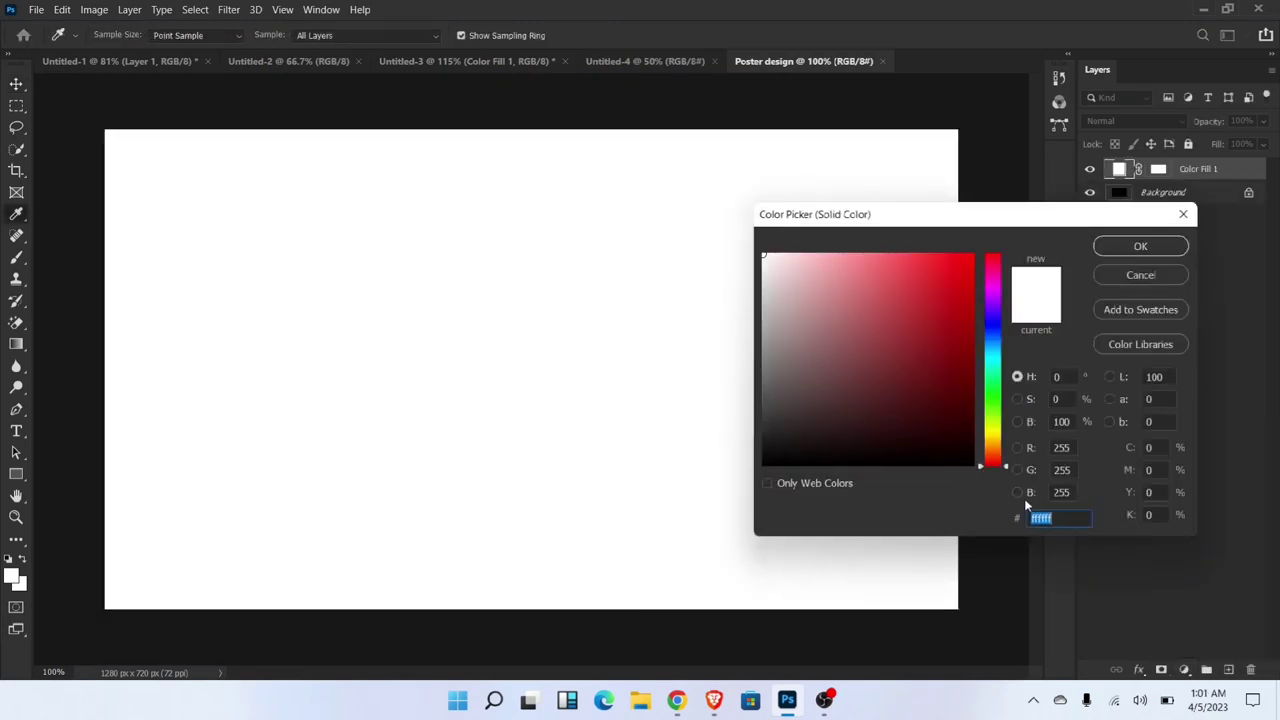
pyautogui.write('0a1315')
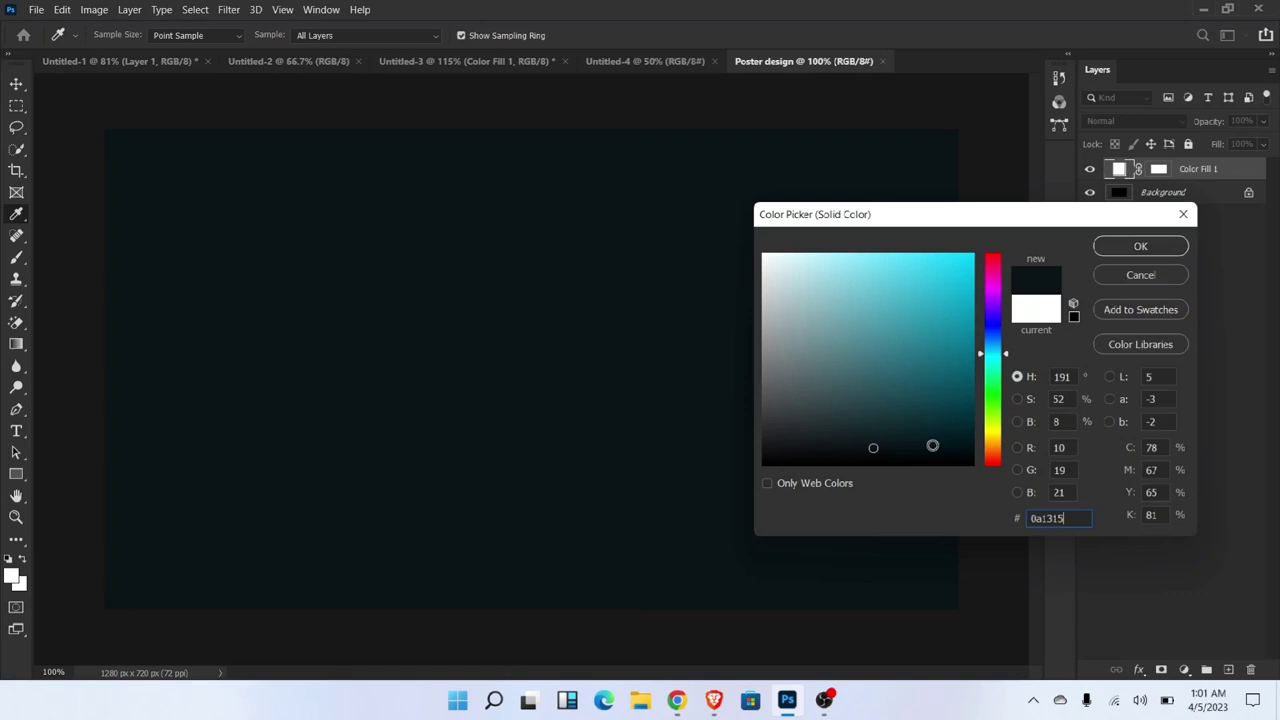
pyautogui.click(1140, 246)
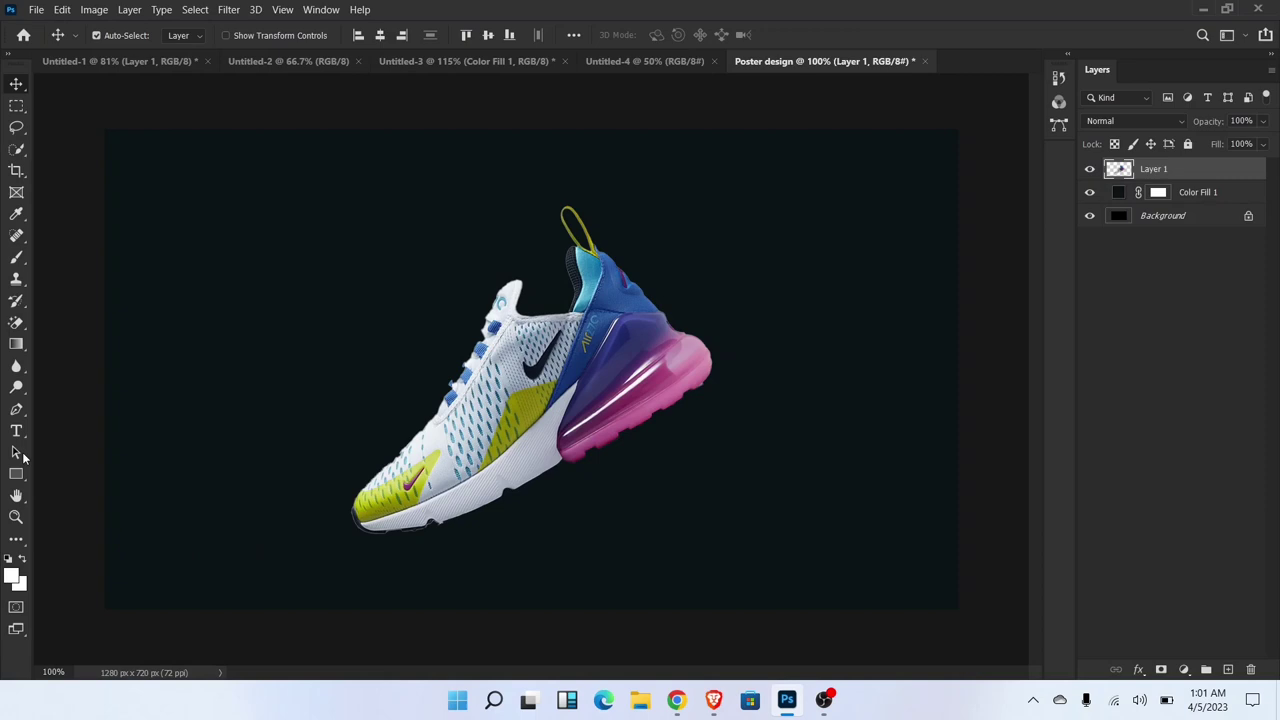
# Replace the placeholder text with NIKE and set a dark text colour.
pyautogui.click(16, 430)
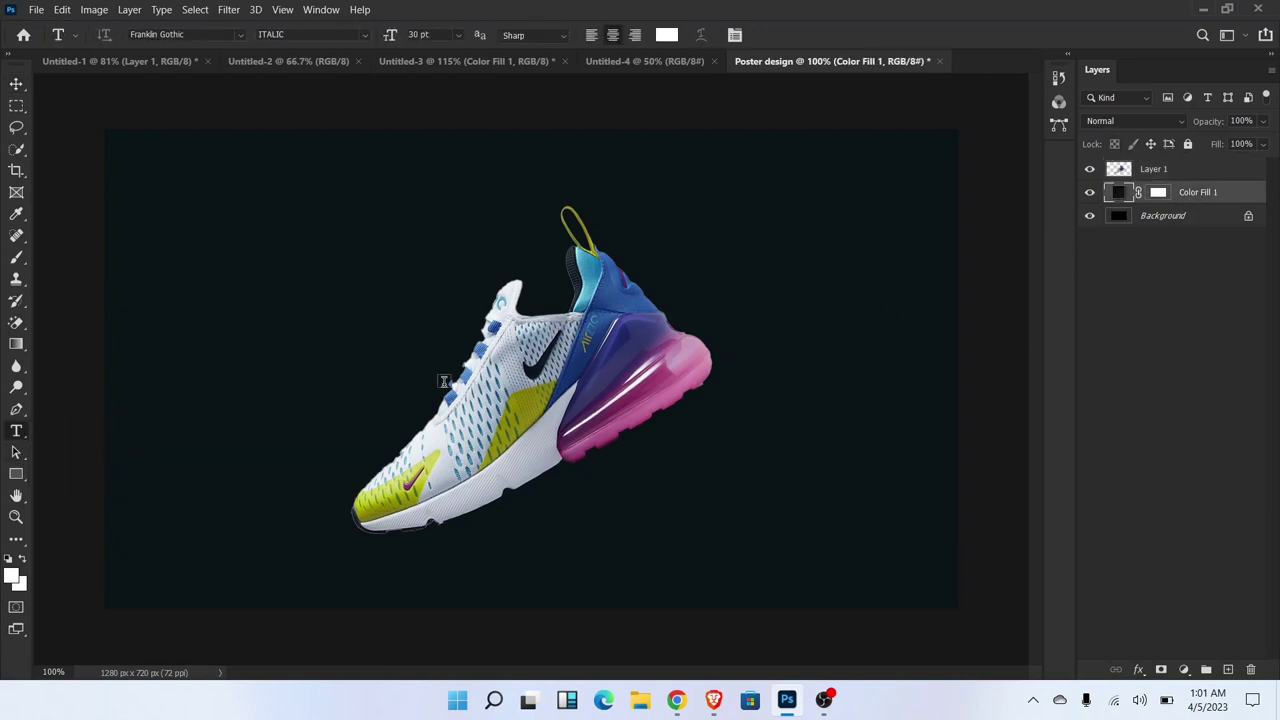
pyautogui.write('Lorem Ipsum')
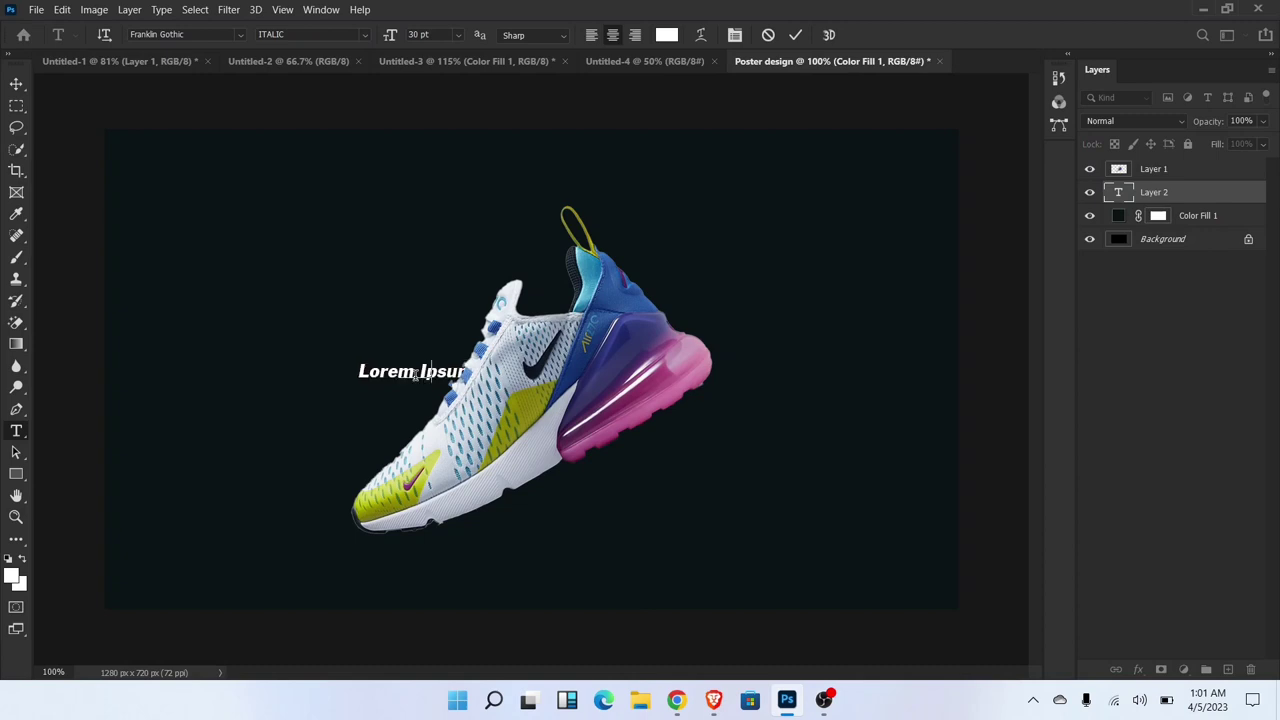
pyautogui.write('NIKE')
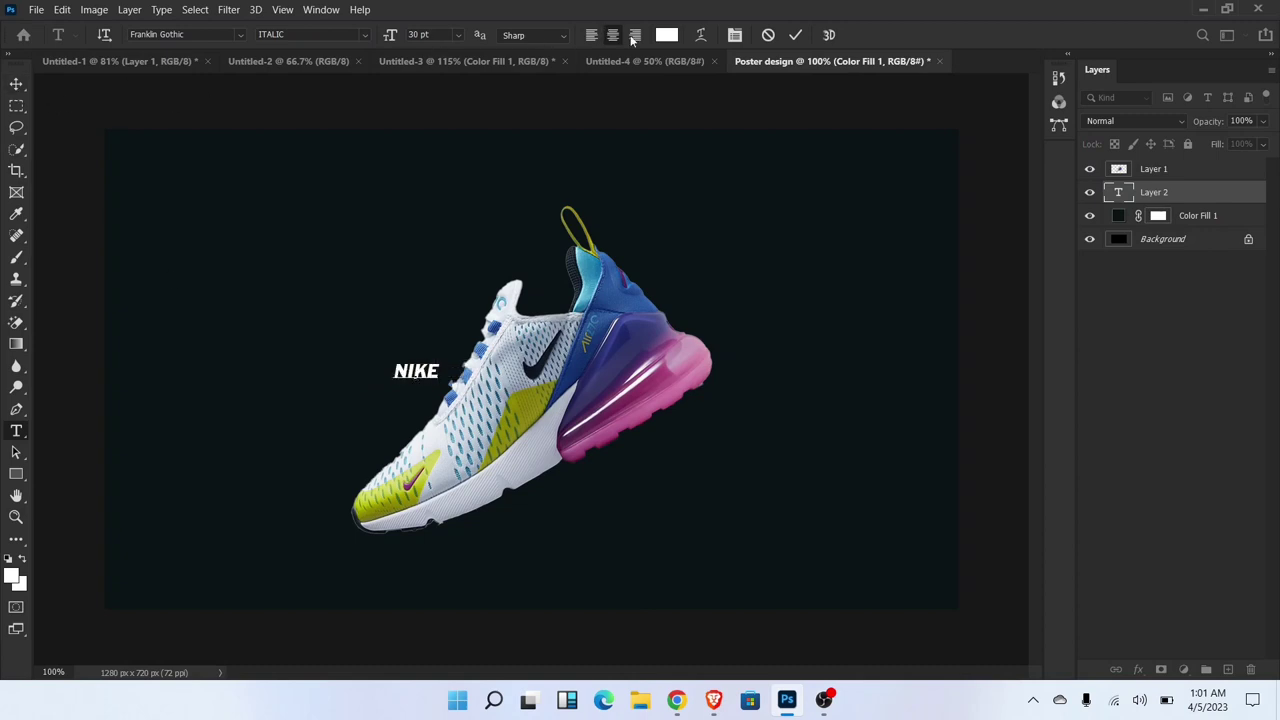
pyautogui.click(667, 35)
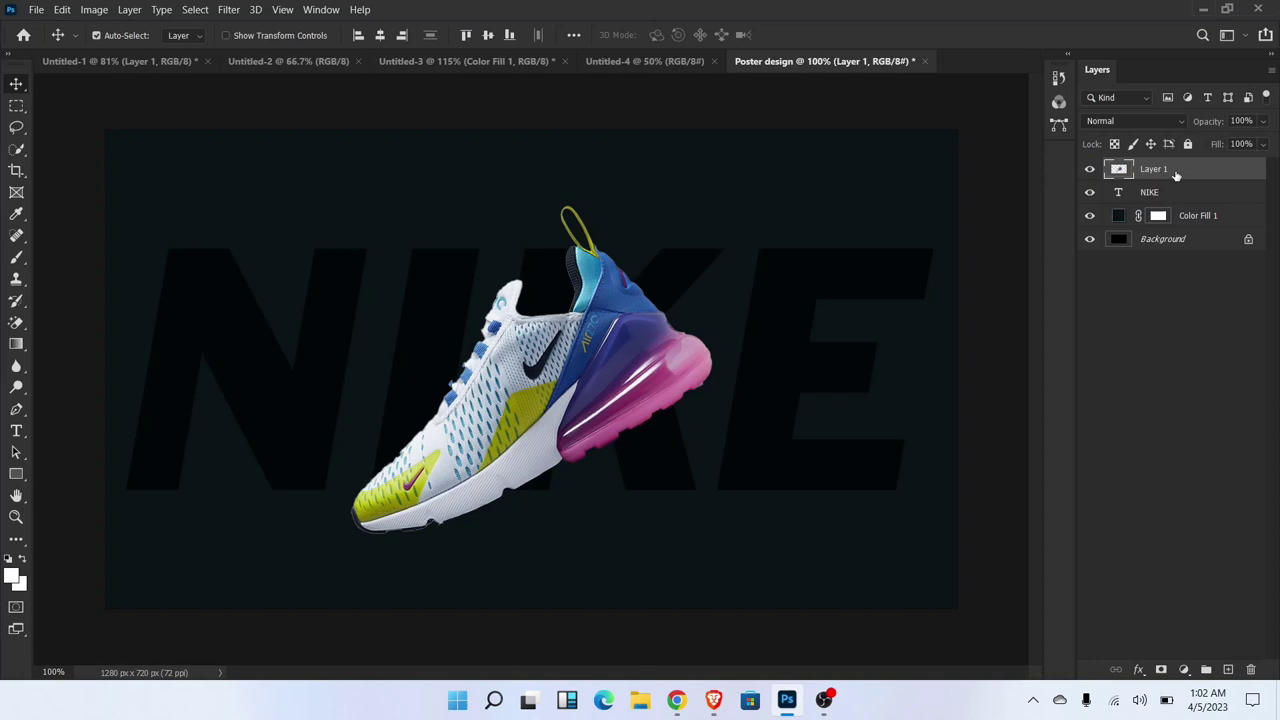
# Rename the shoe layer to Shoes, duplicate it, and enlarge the copy.
pyautogui.doubleClick(1155, 168)
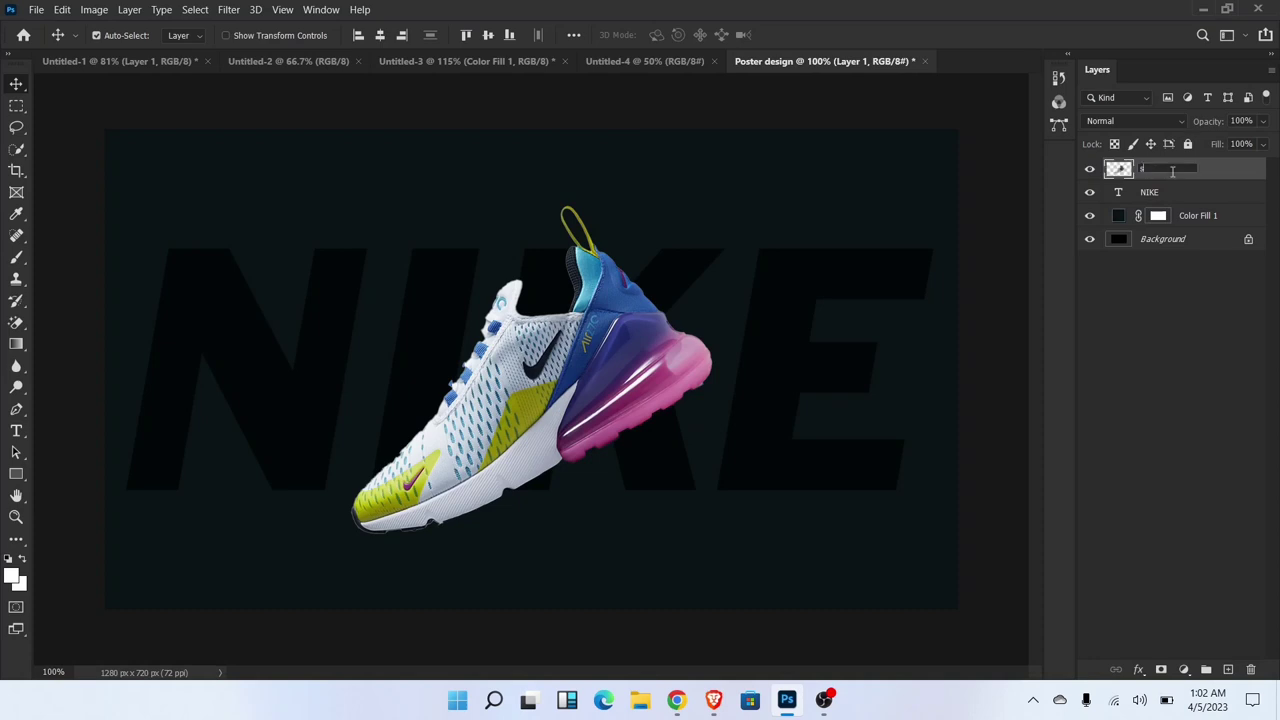
pyautogui.write('s')
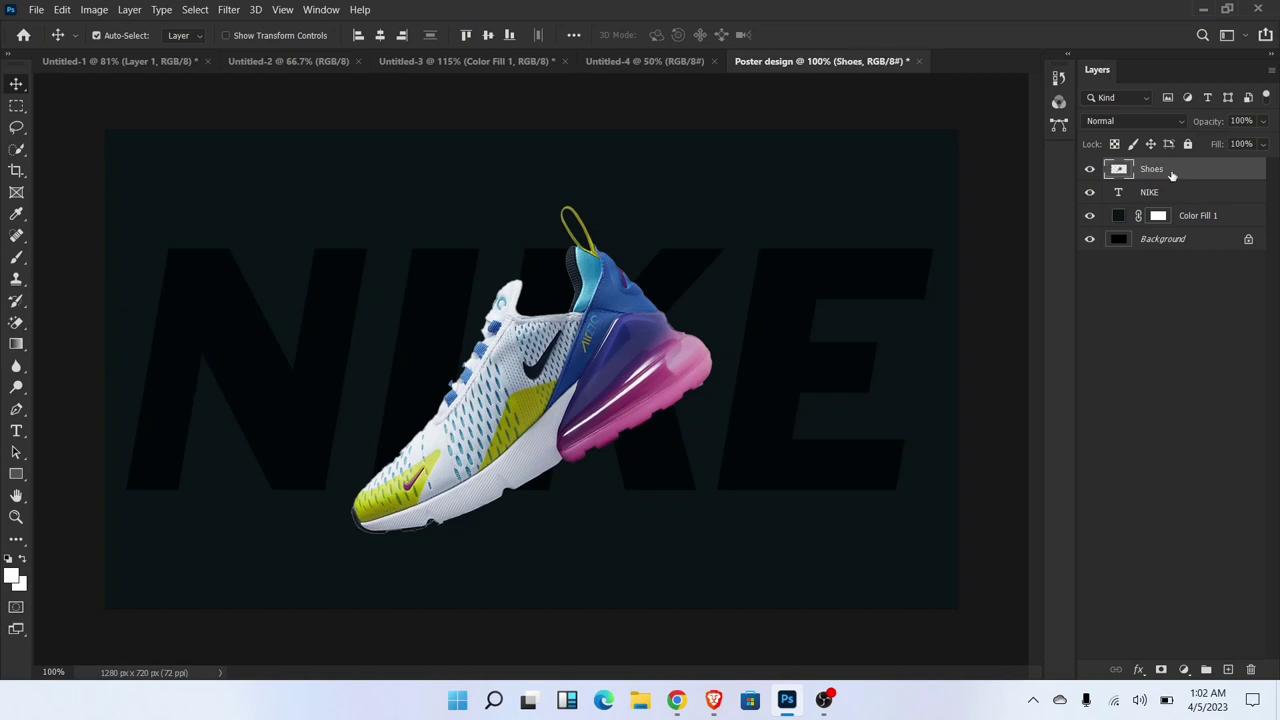
pyautogui.rightClick(1152, 168)
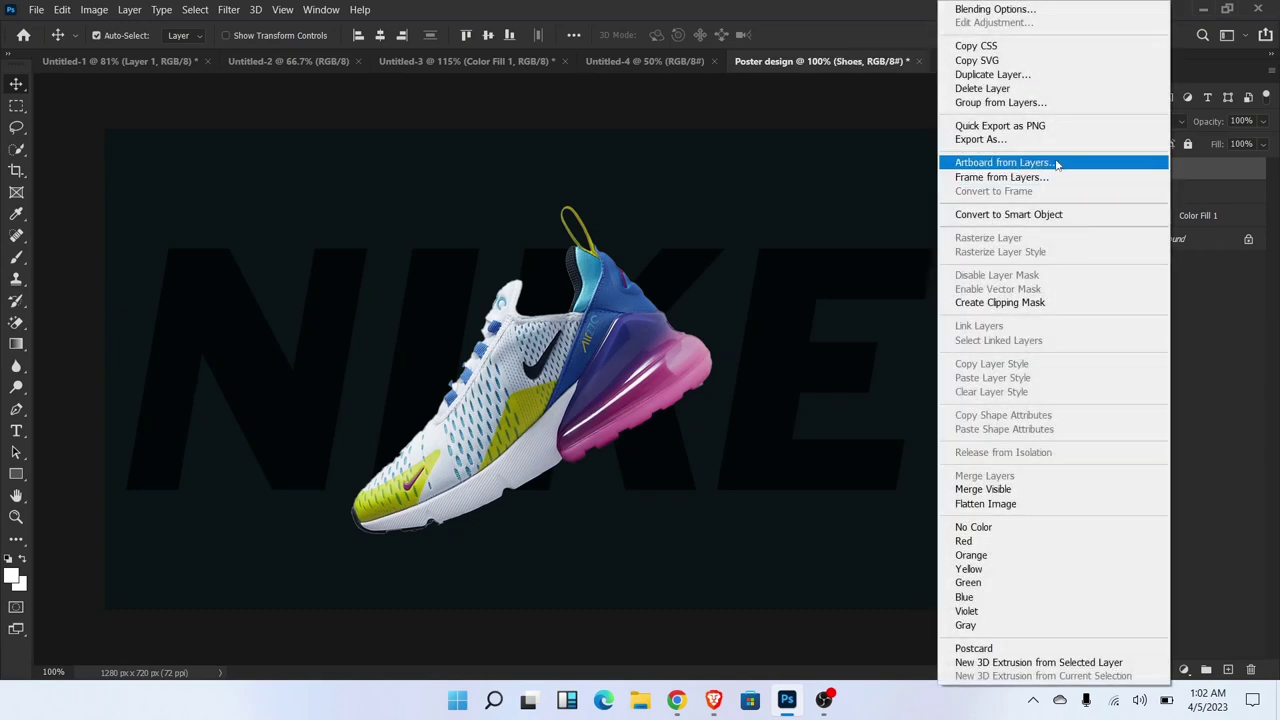
pyautogui.click(992, 74)
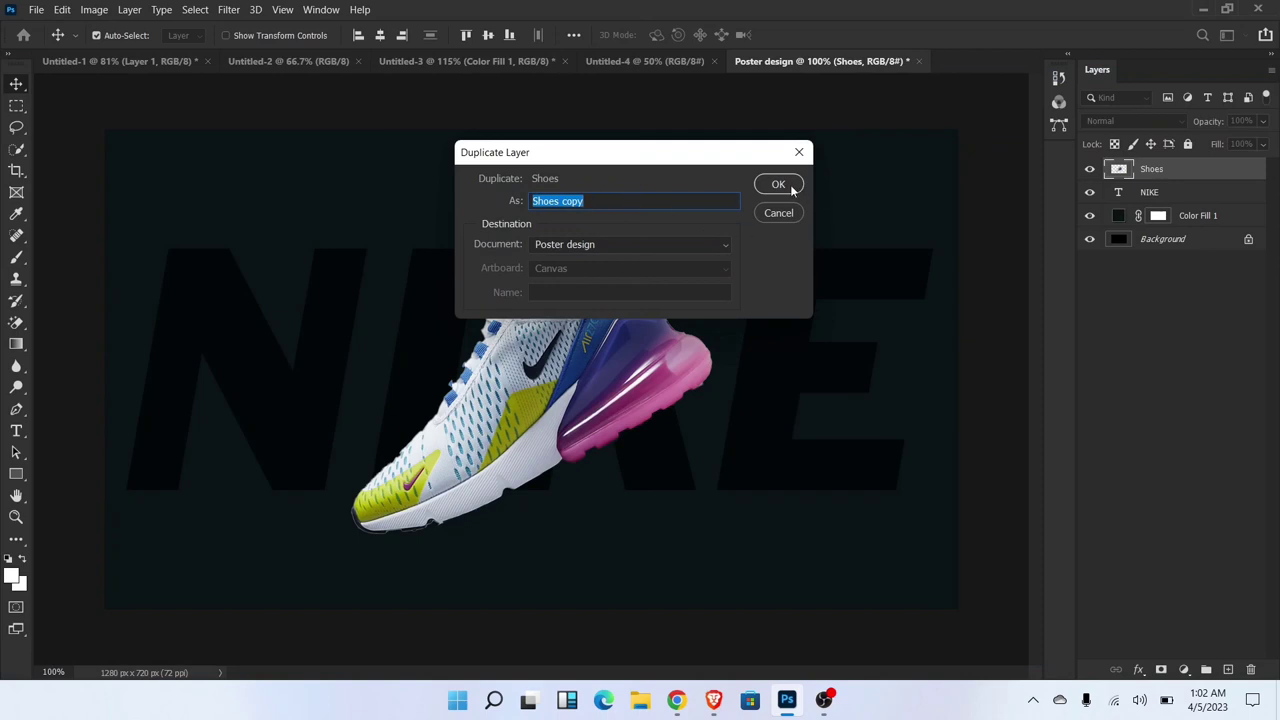
pyautogui.click(779, 184)
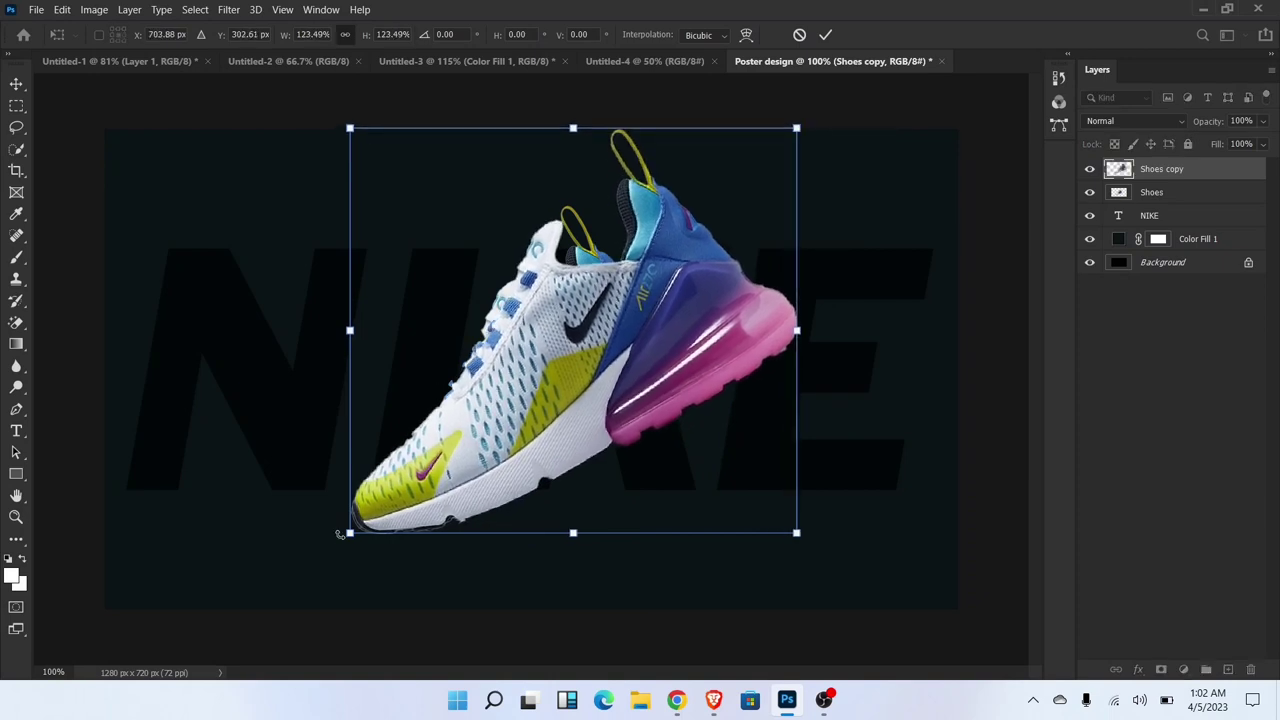
pyautogui.moveTo(349, 532); pyautogui.dragTo(290, 587)
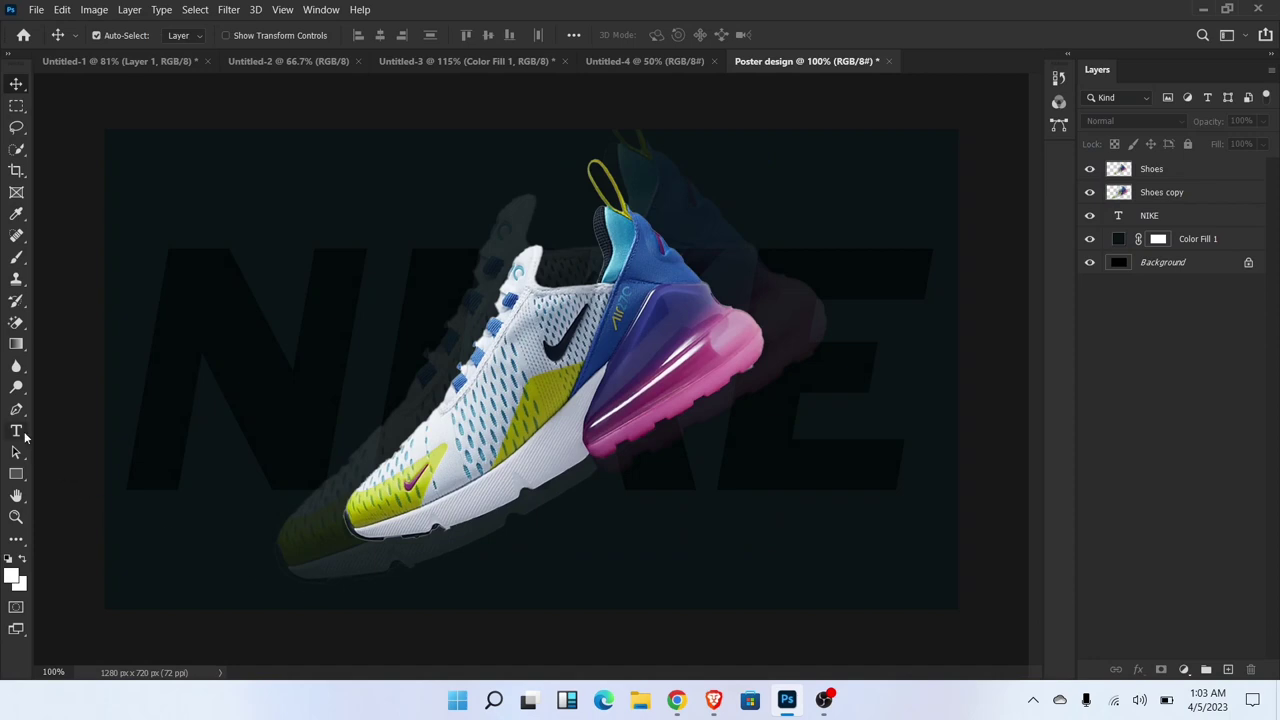
# Type the white SNEAK and KER text layers for the SNEAKER lettering.
pyautogui.click(16, 431)
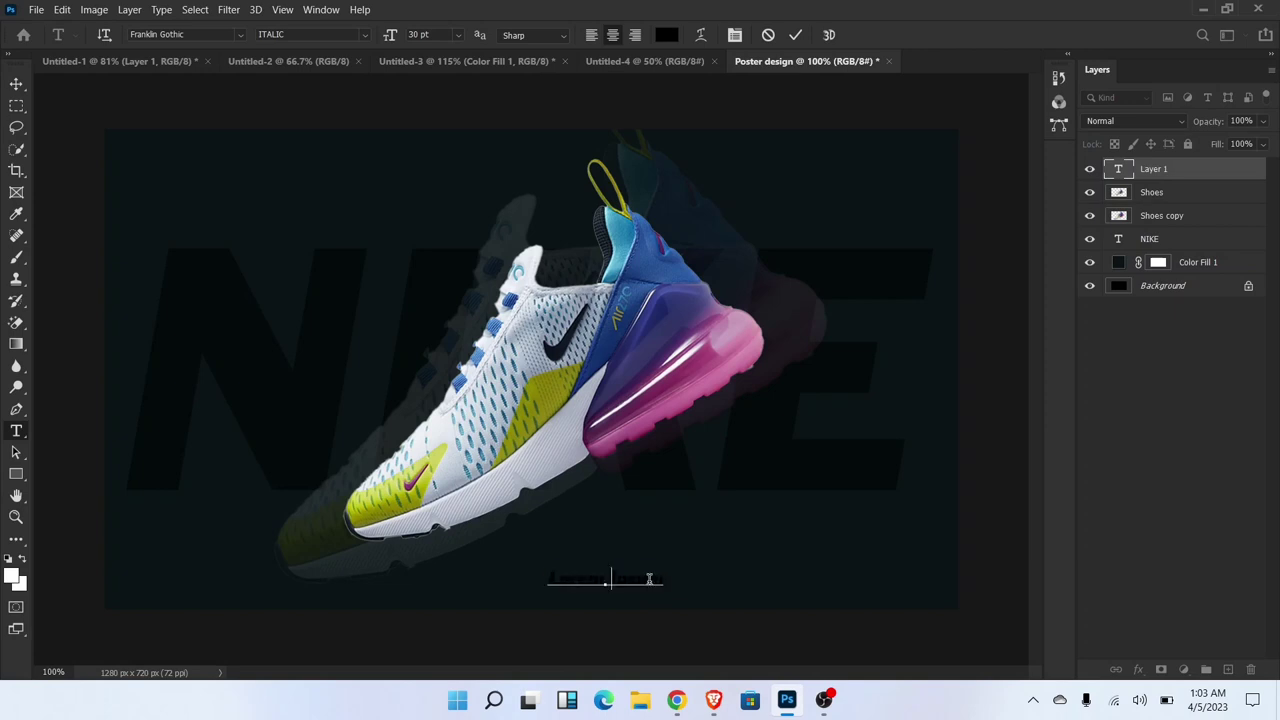
pyautogui.write('SNEAK')
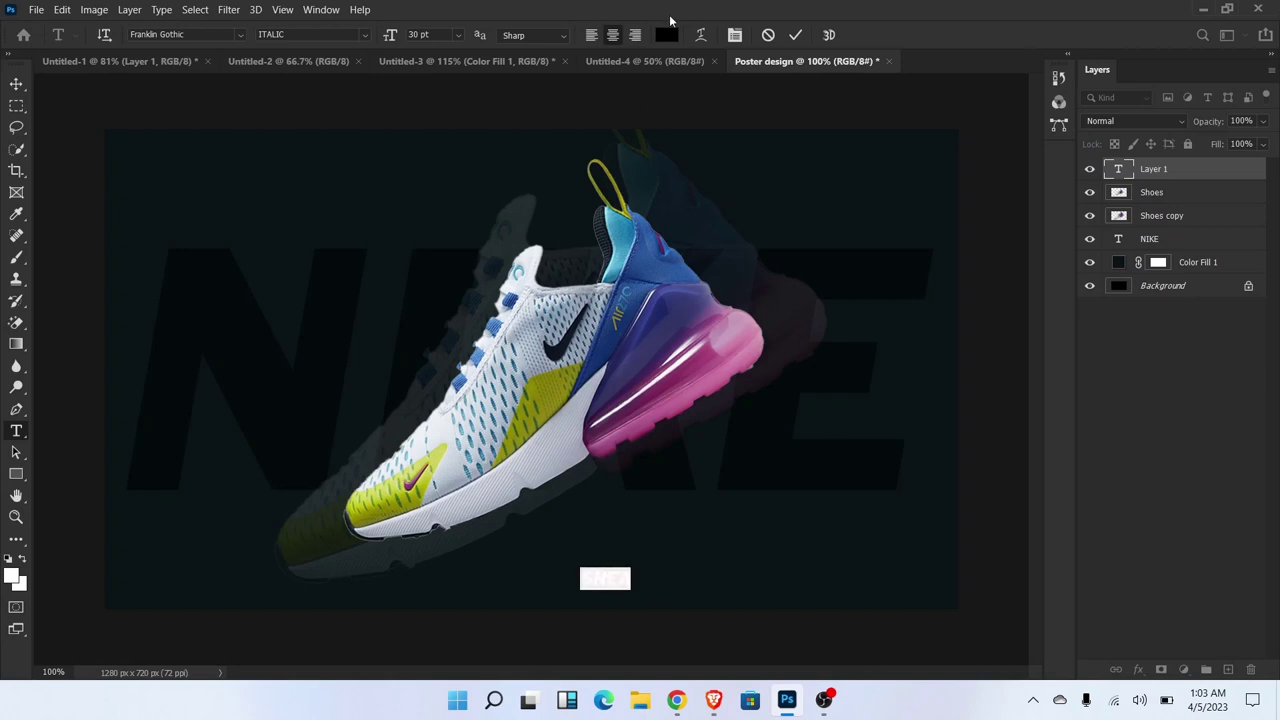
pyautogui.click(667, 35)
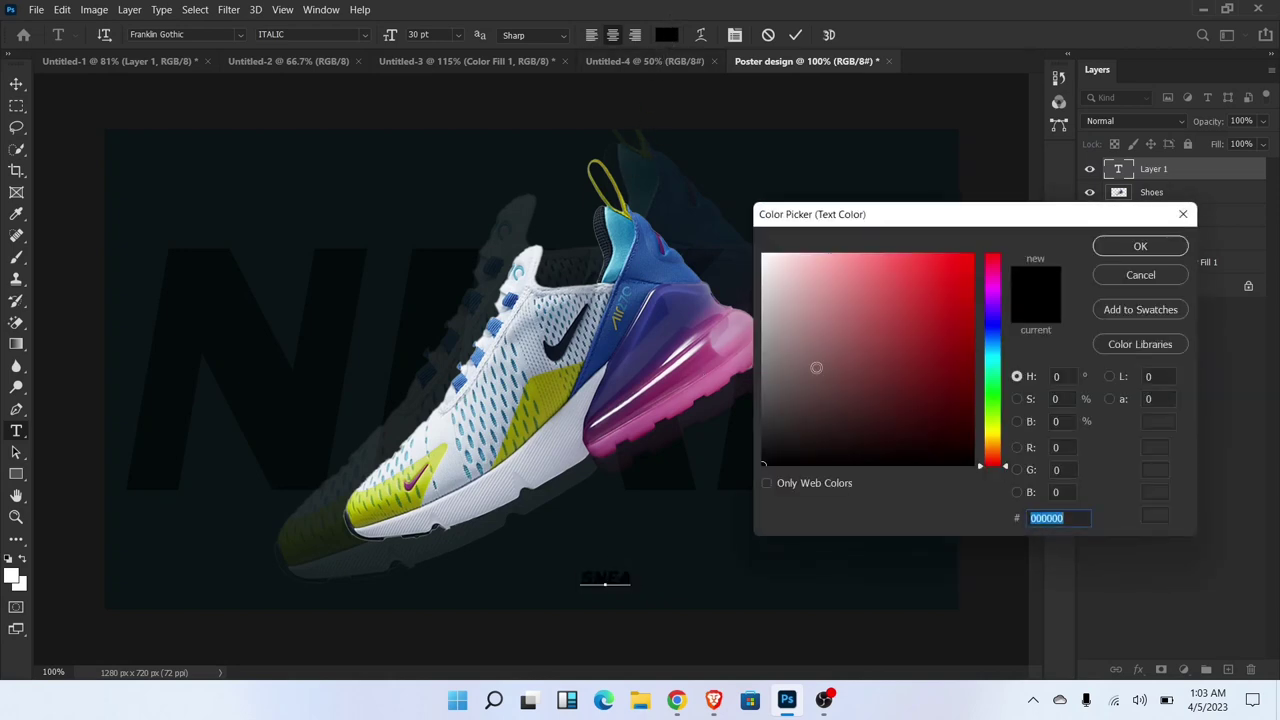
pyautogui.click(1140, 246)
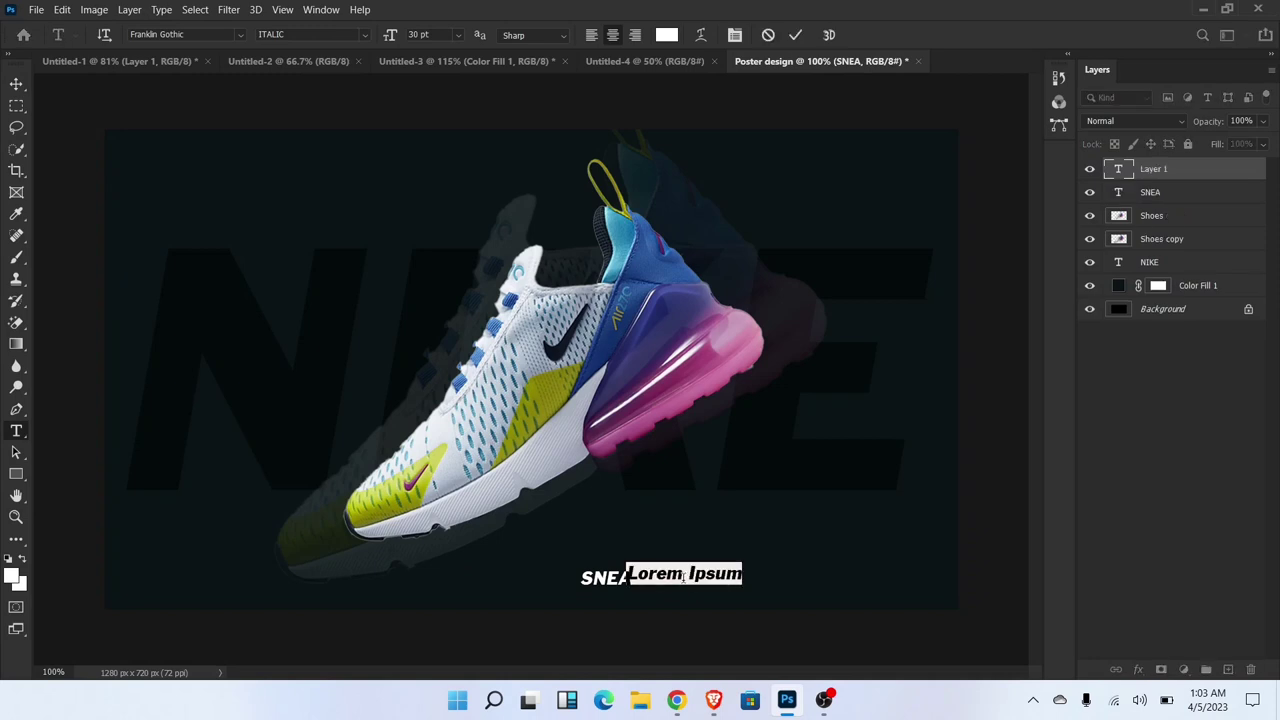
pyautogui.write('KER')
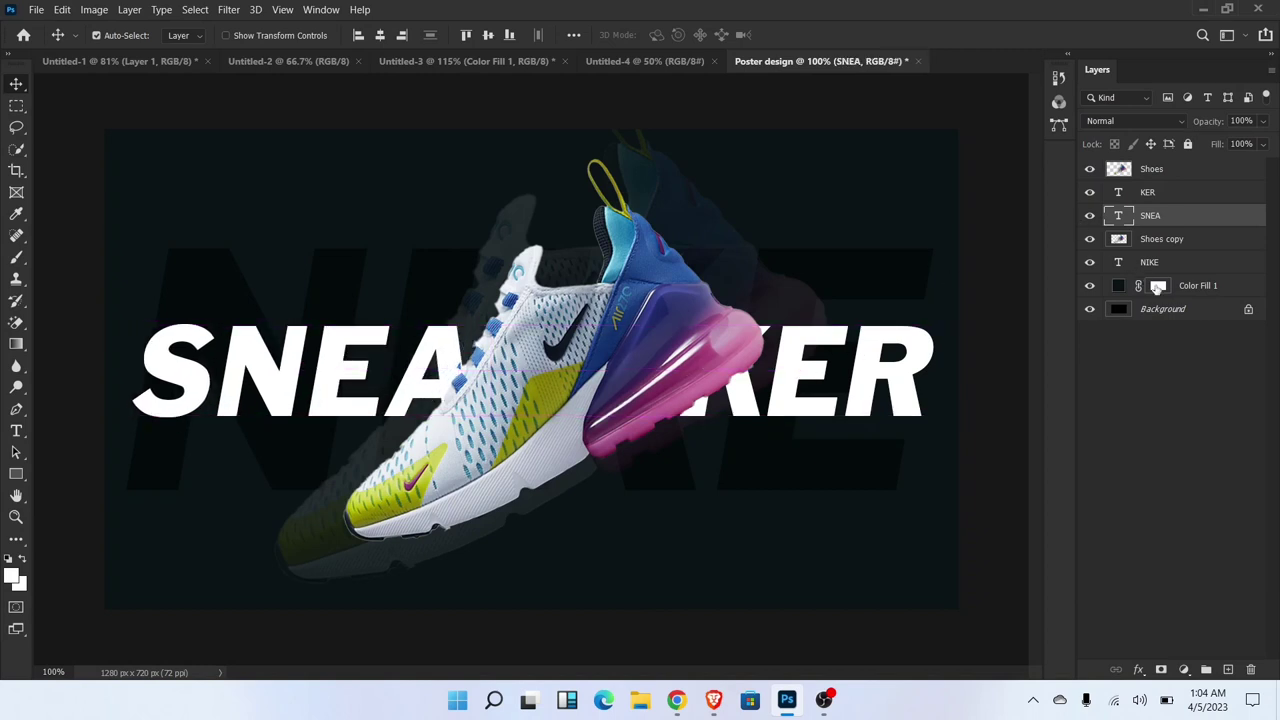
# Give the Shoes layer a drop shadow with Distance 4, Spread 9, Size 49.
pyautogui.click(1152, 168)
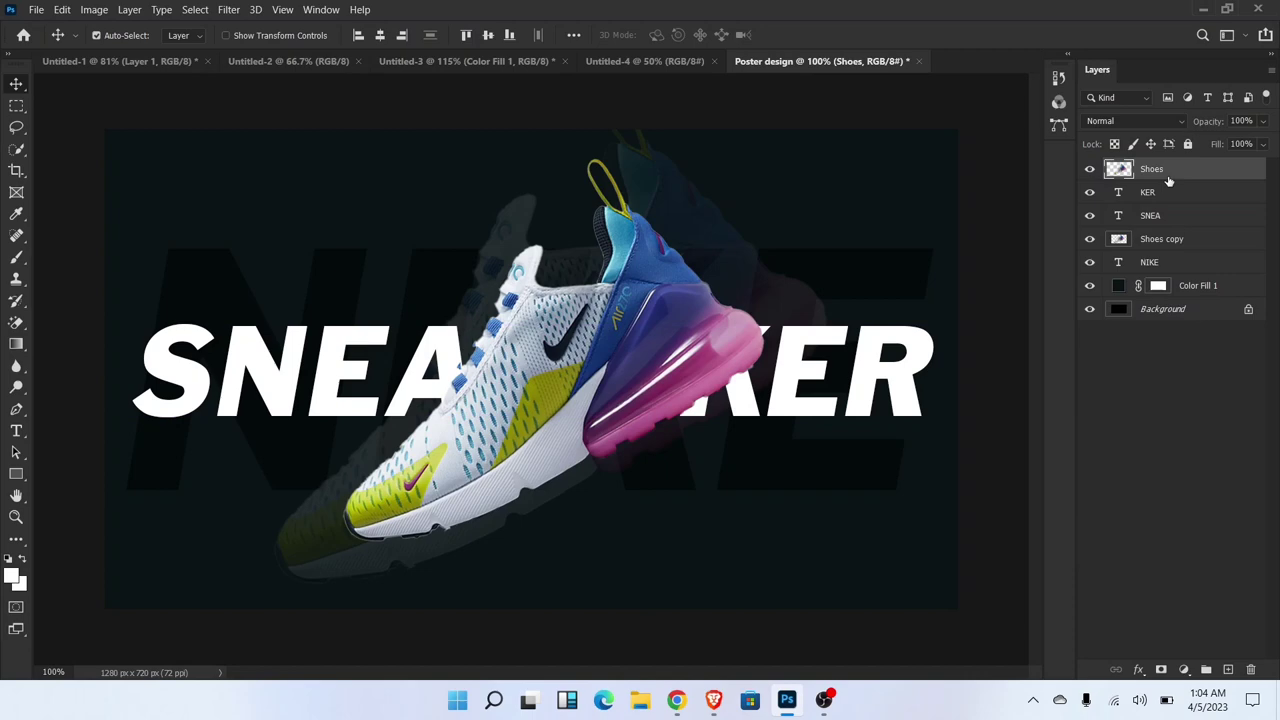
pyautogui.rightClick(1152, 168)
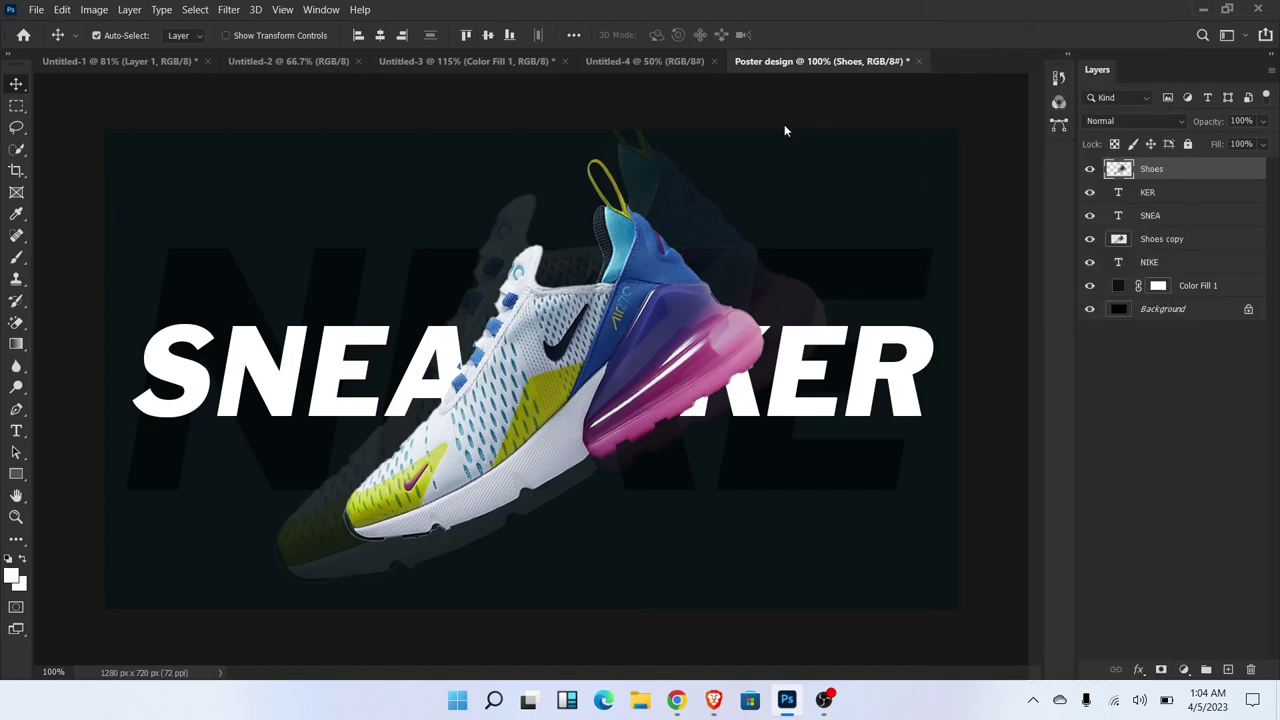
pyautogui.doubleClick(1152, 168)
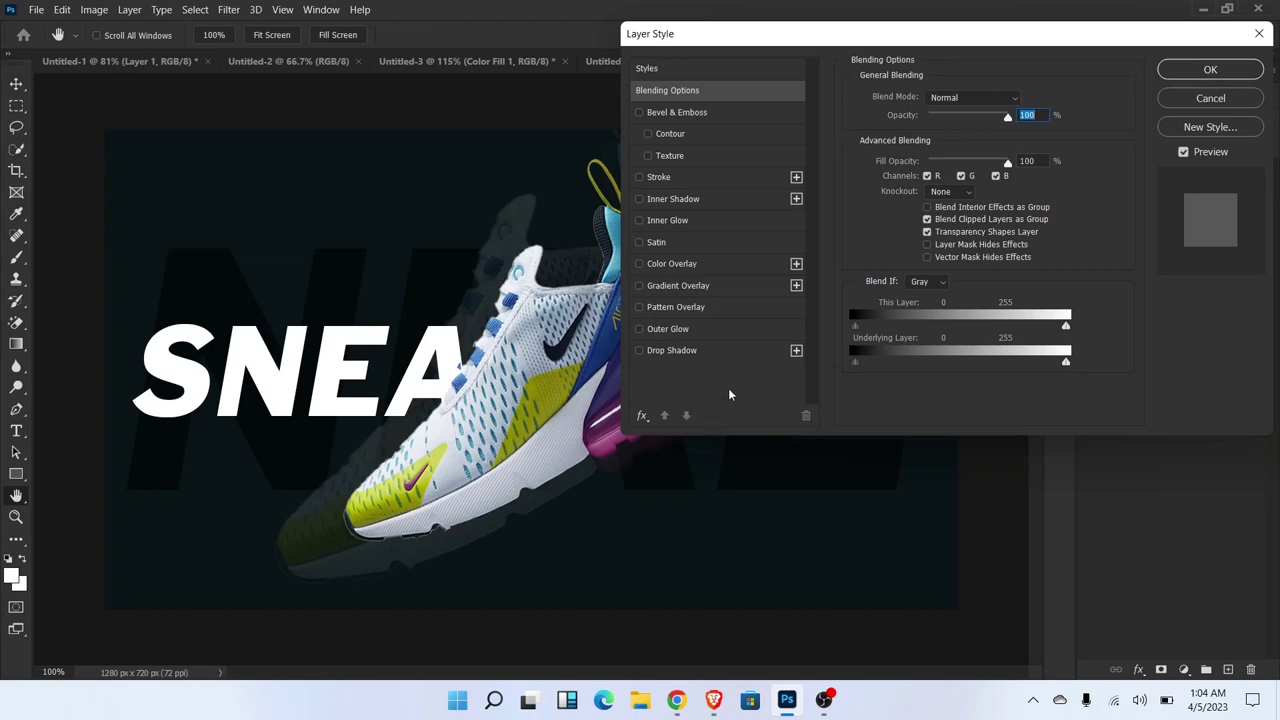
pyautogui.click(639, 350)
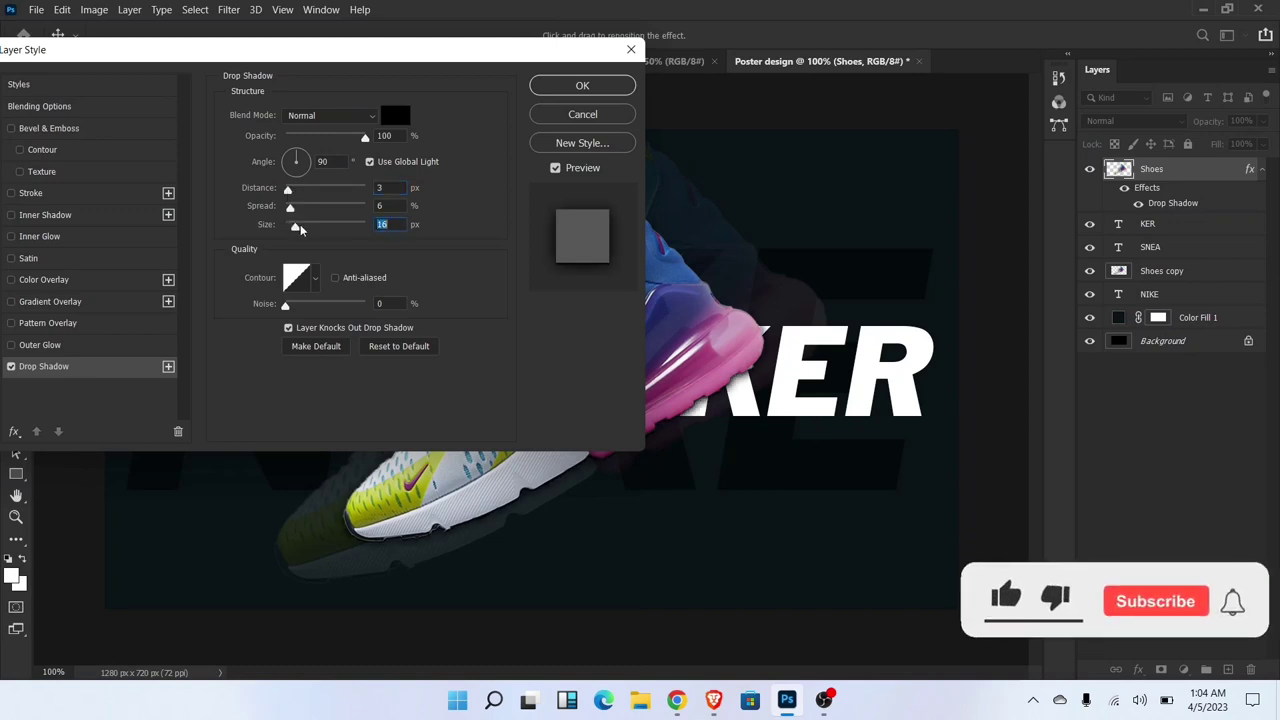
pyautogui.moveTo(298, 224); pyautogui.dragTo(305, 224)
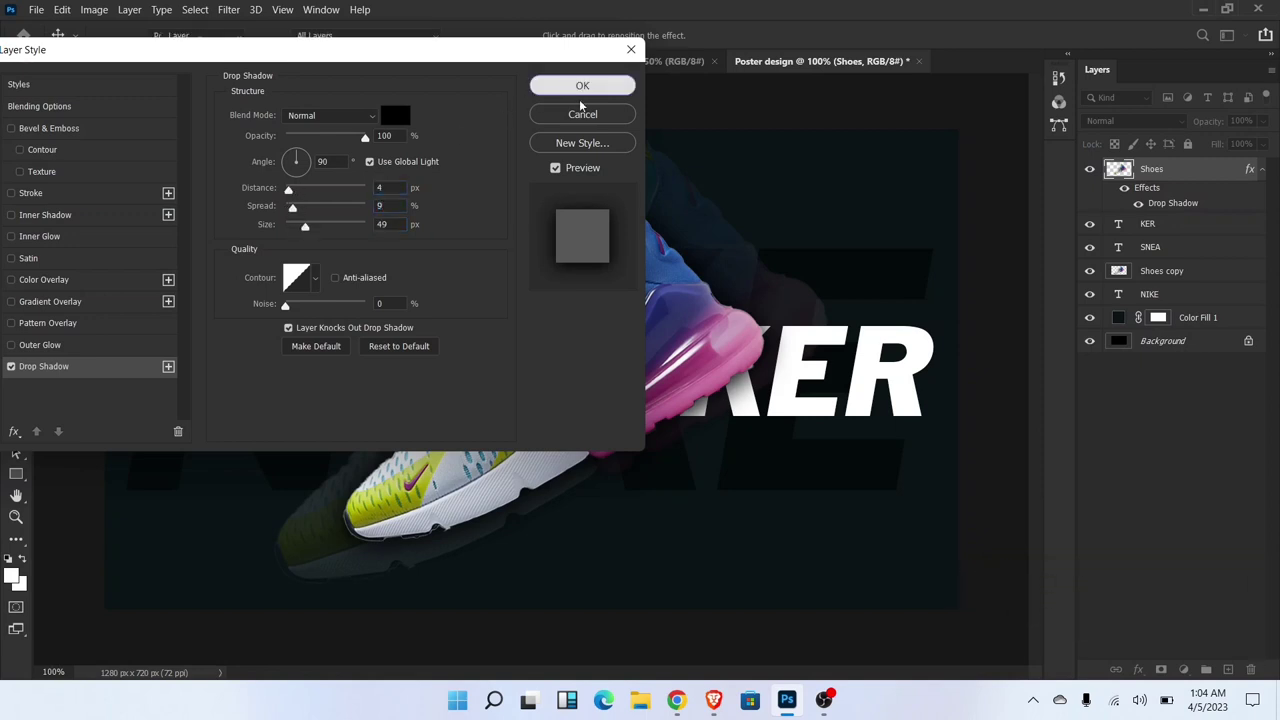
pyautogui.click(582, 85)
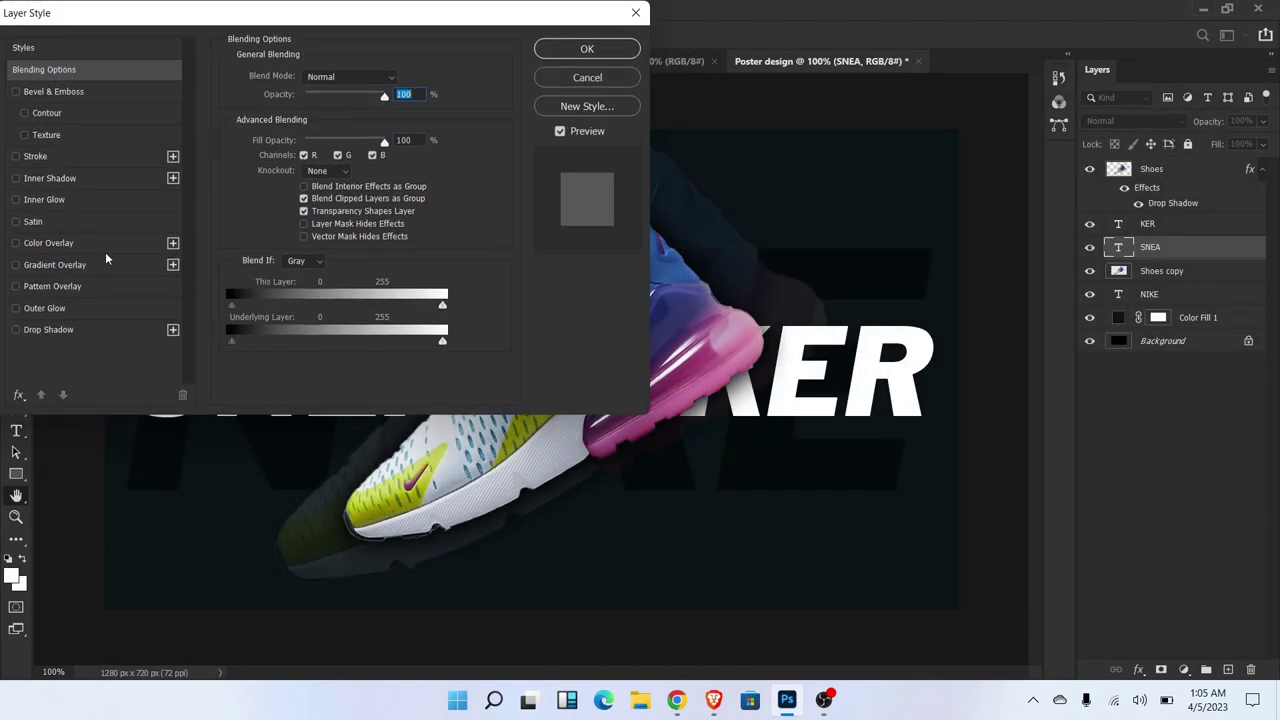
# Apply a Gradient Overlay to SNEA with soft pink and dark magenta stops, rotated angle.
pyautogui.click(55, 264)
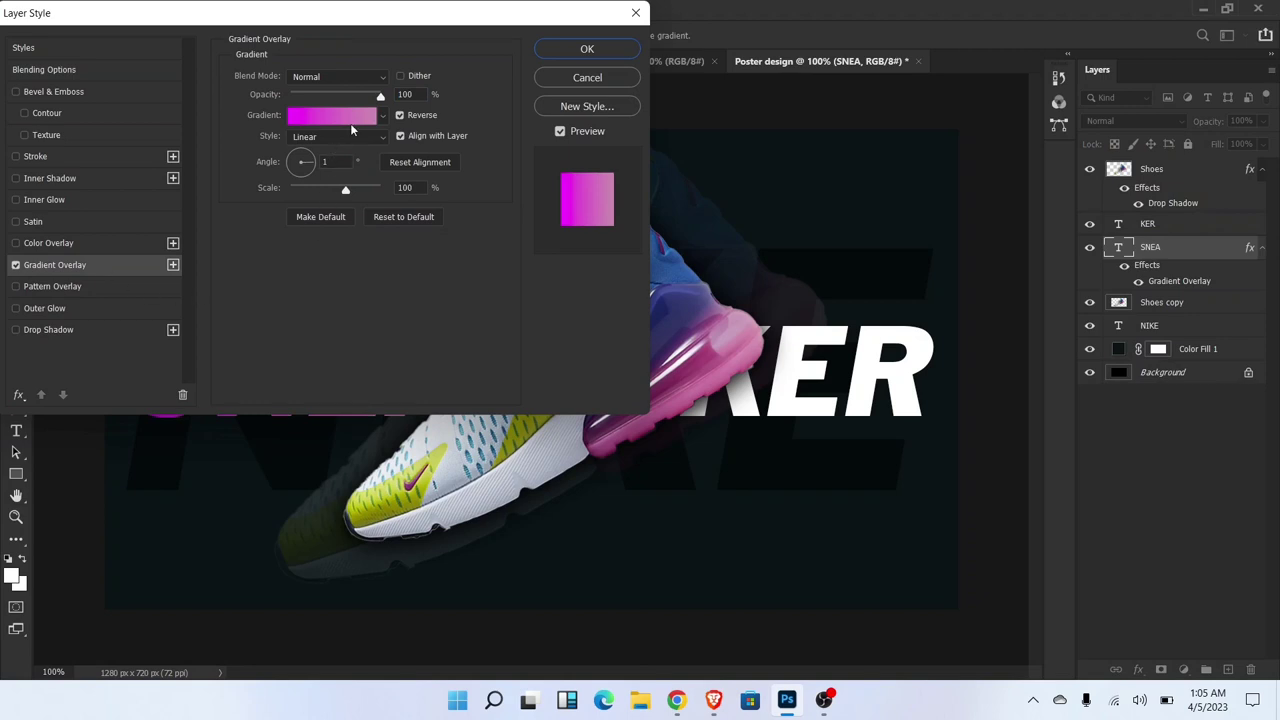
pyautogui.click(332, 114)
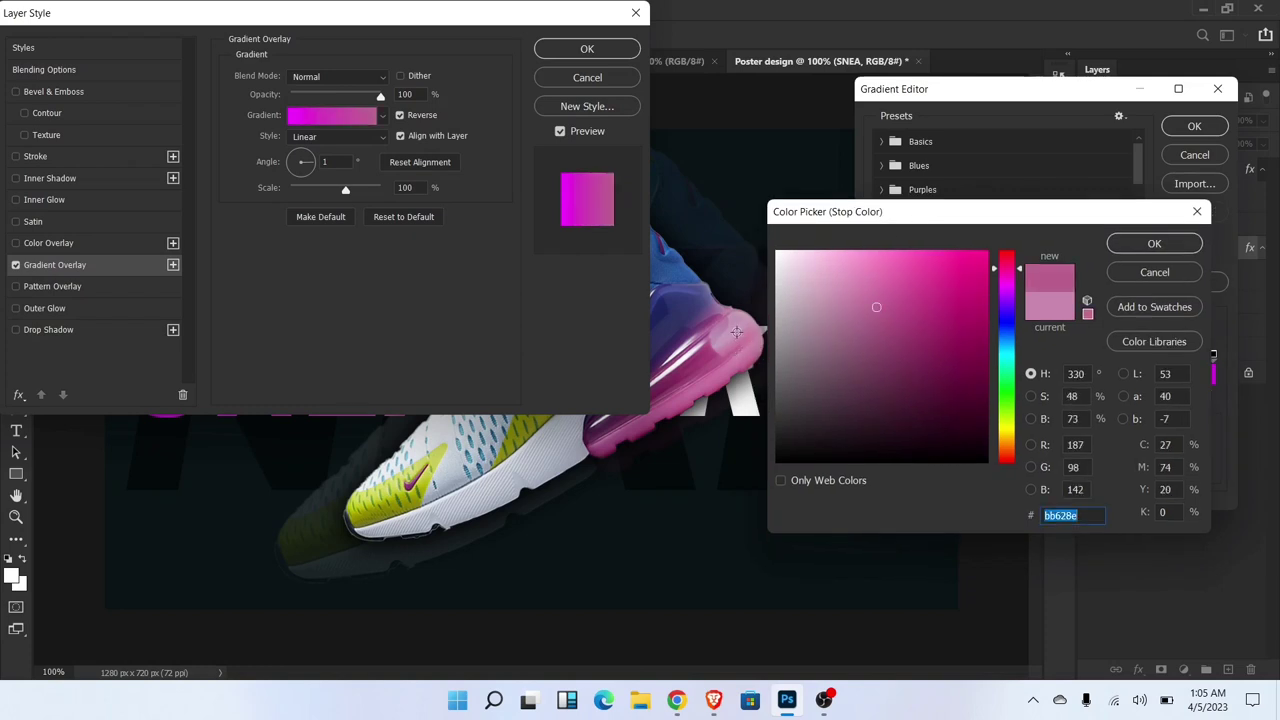
pyautogui.click(873, 301)
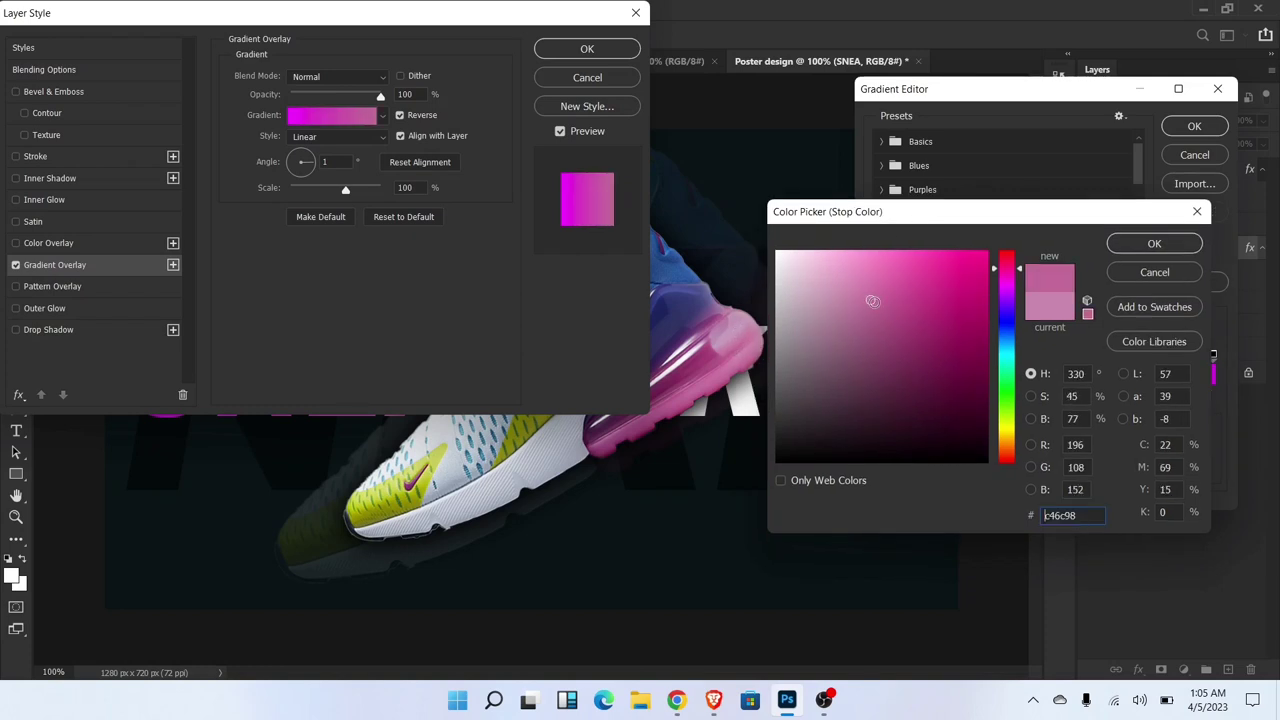
pyautogui.click(1154, 243)
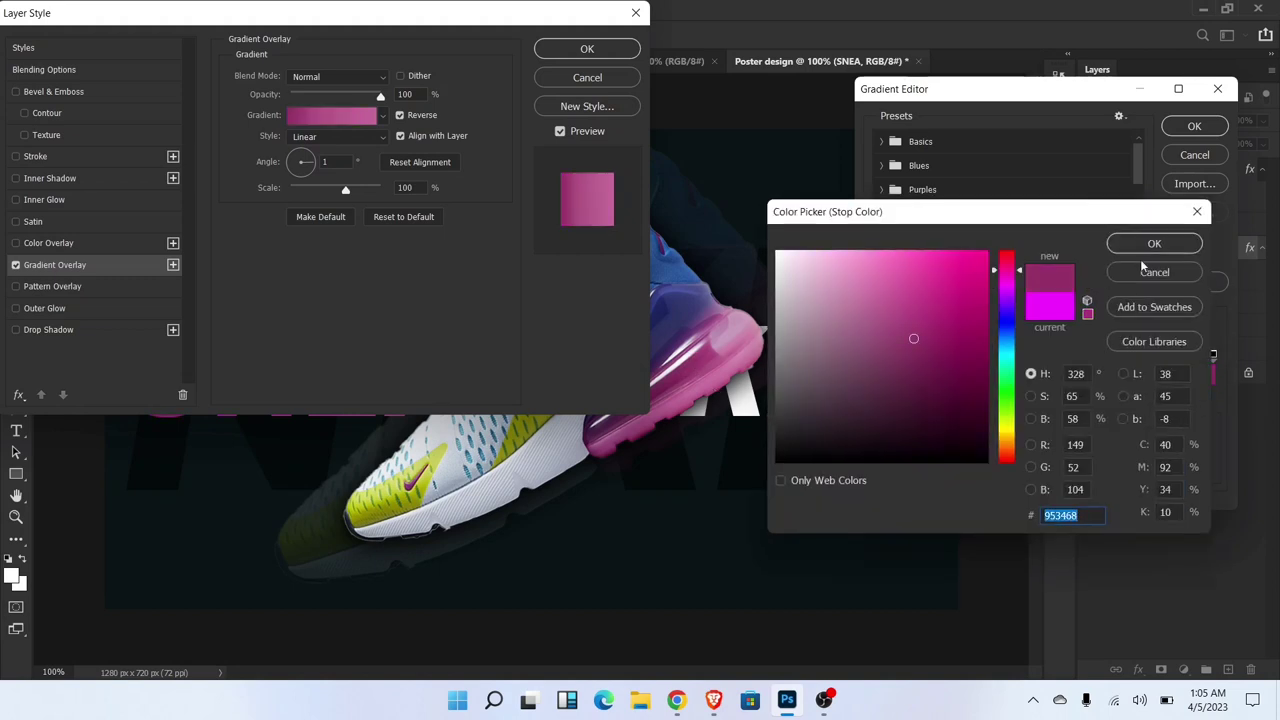
pyautogui.click(1154, 243)
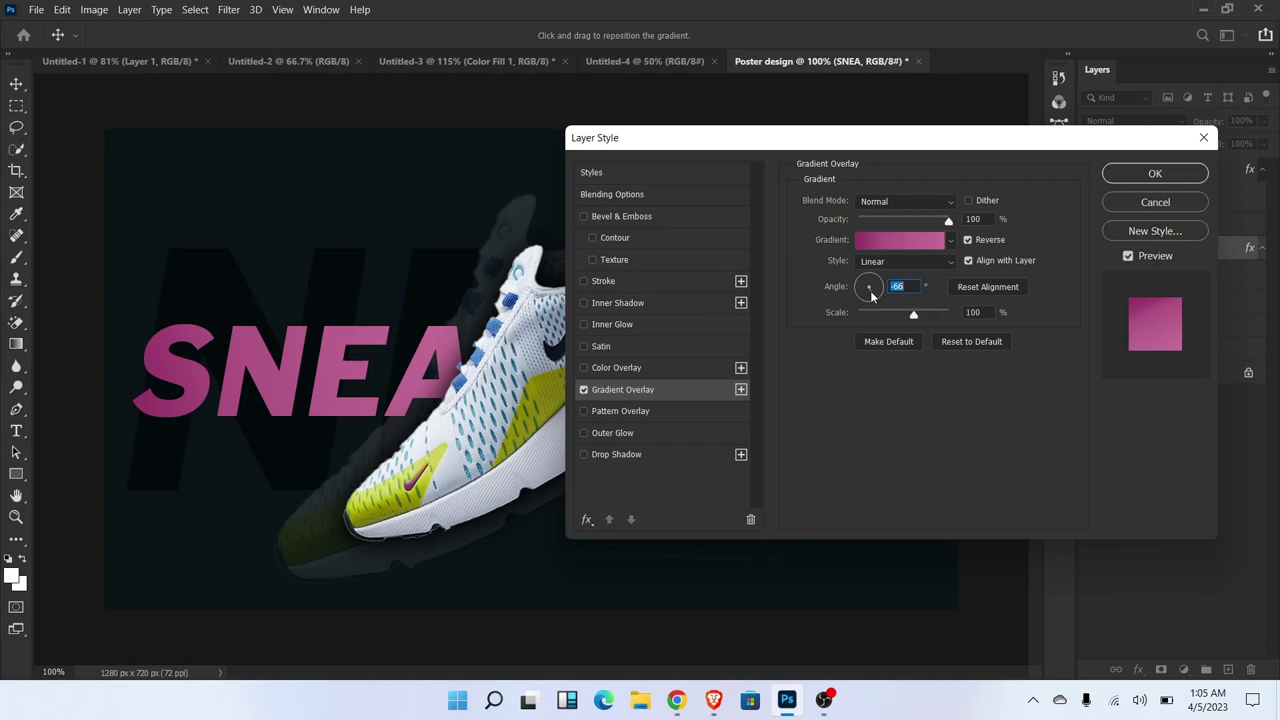
pyautogui.moveTo(870, 280); pyautogui.dragTo(867, 290)
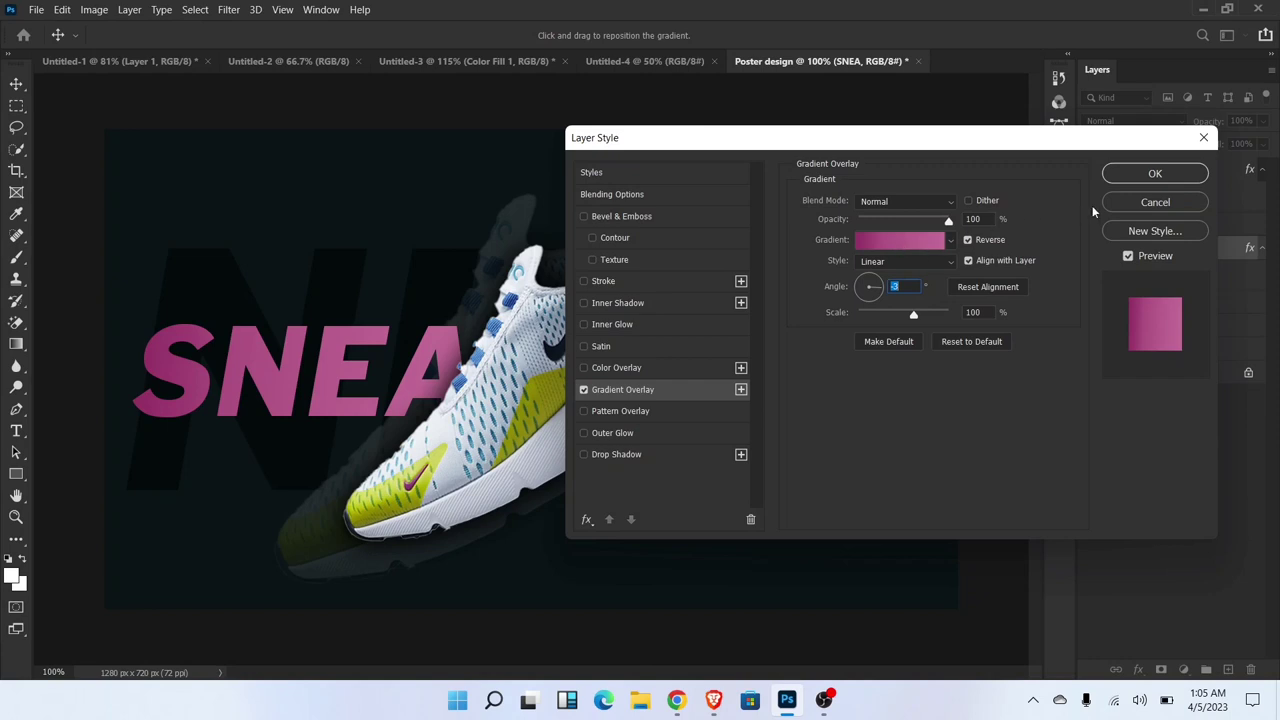
pyautogui.click(1155, 173)
pyautogui.write('UNLEASH THE BLAST')
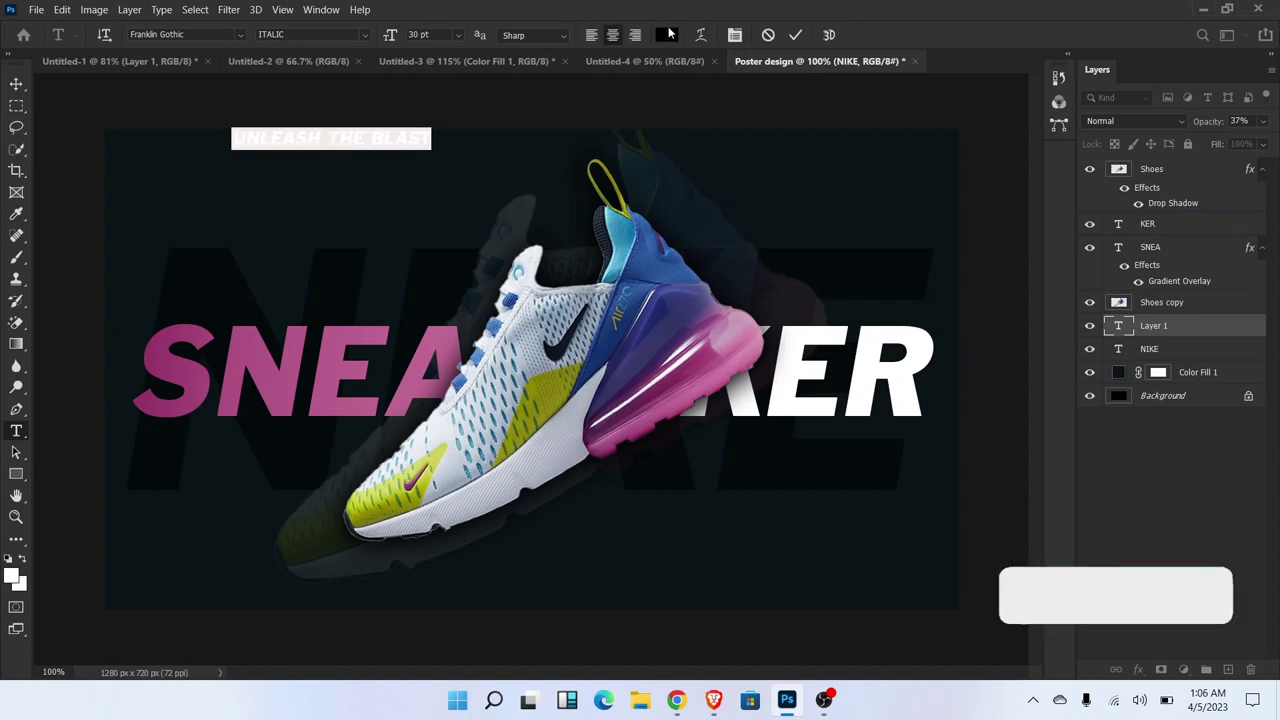
# Make the UNLEASH THE BLAST headline white and scale it up.
pyautogui.click(667, 35)
pyautogui.write('ffffff')
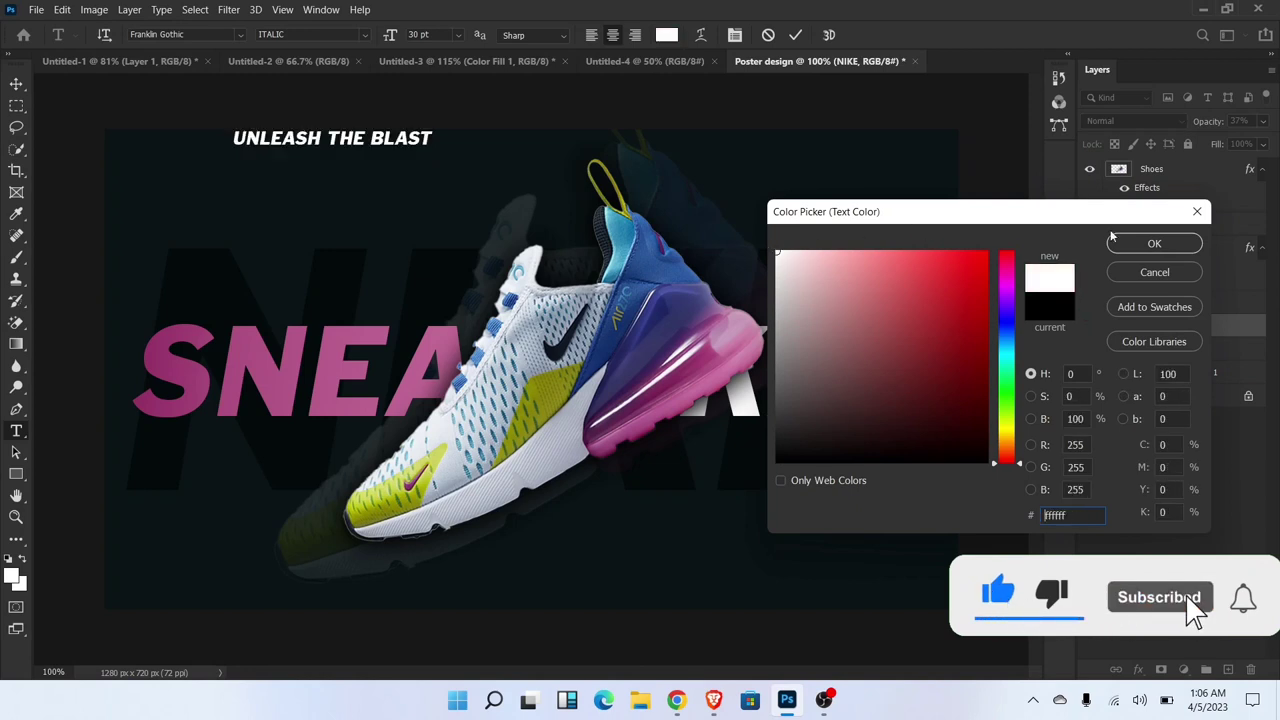
pyautogui.click(1154, 243)
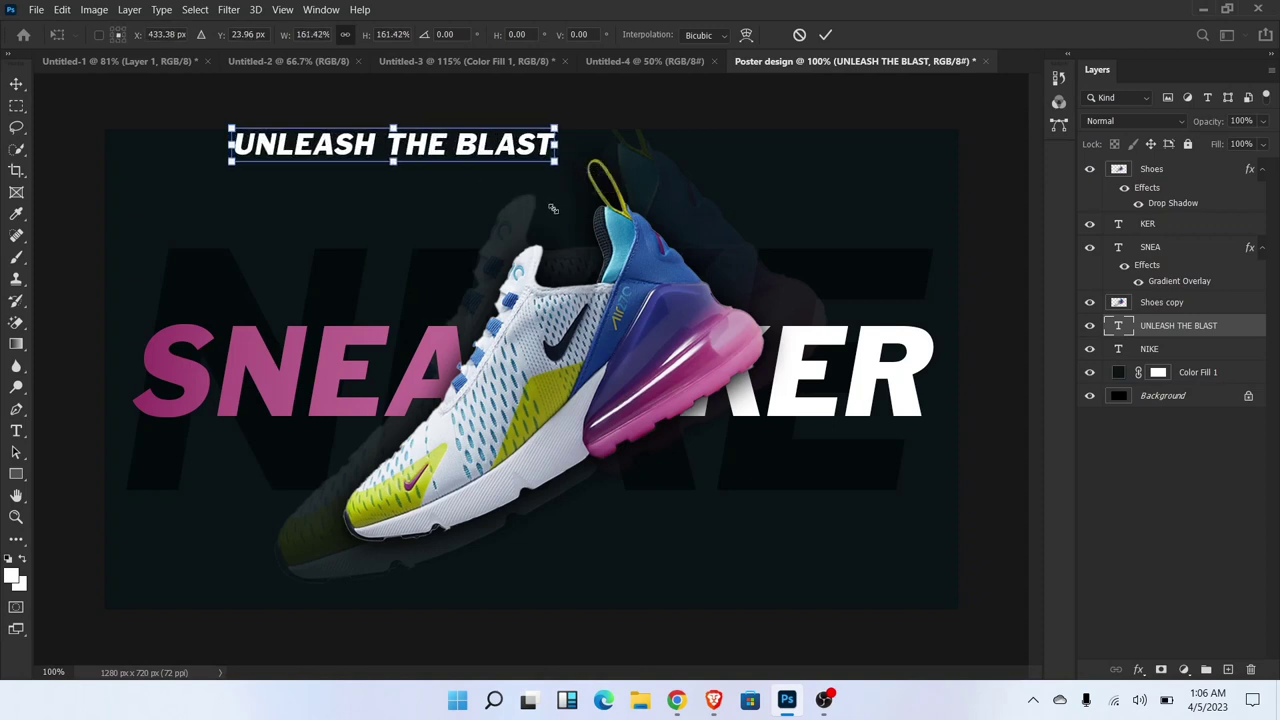
pyautogui.moveTo(554, 146); pyautogui.dragTo(617, 146)
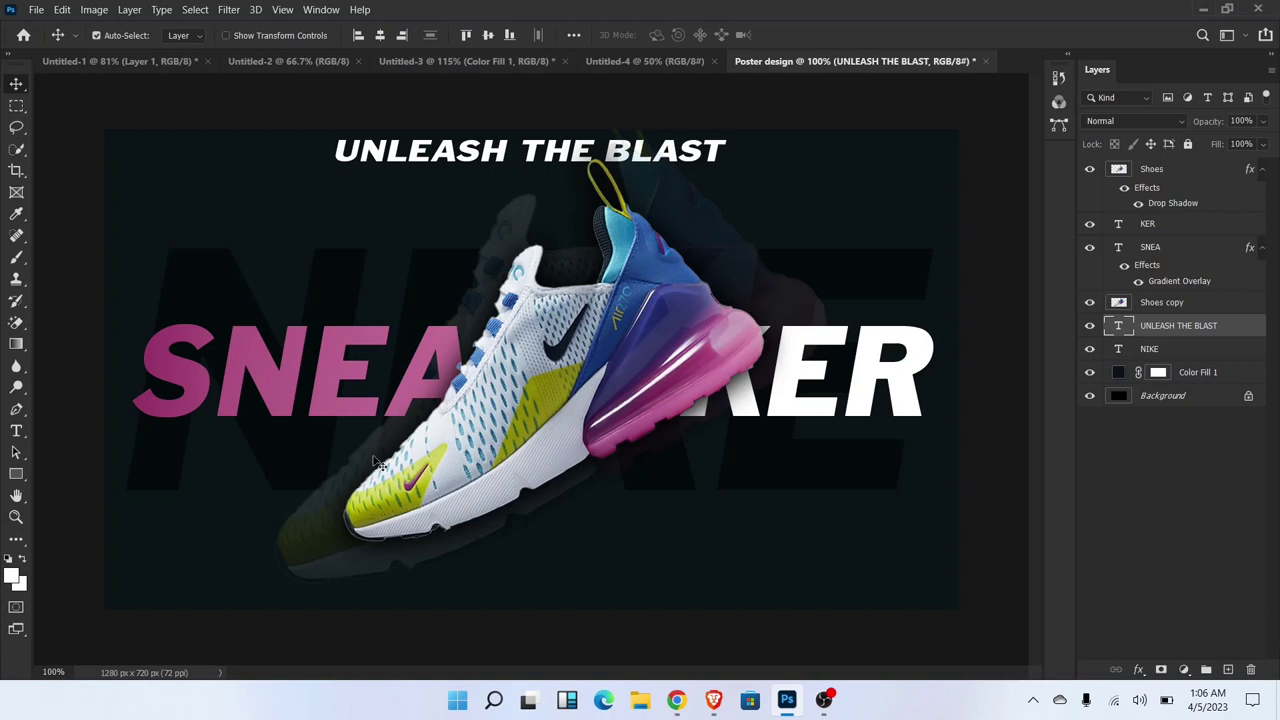
pyautogui.moveTo(1167, 311)
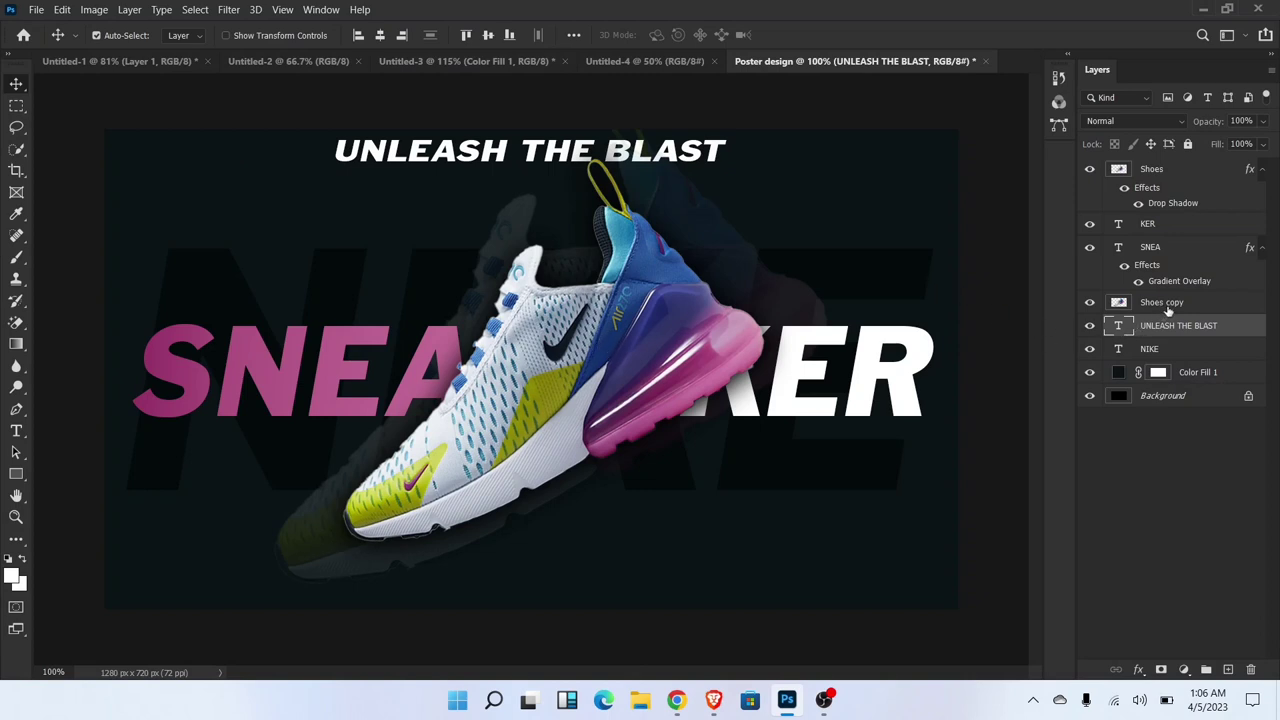
# Select the shoe image layer so it can be rotated.
pyautogui.click(1161, 302)
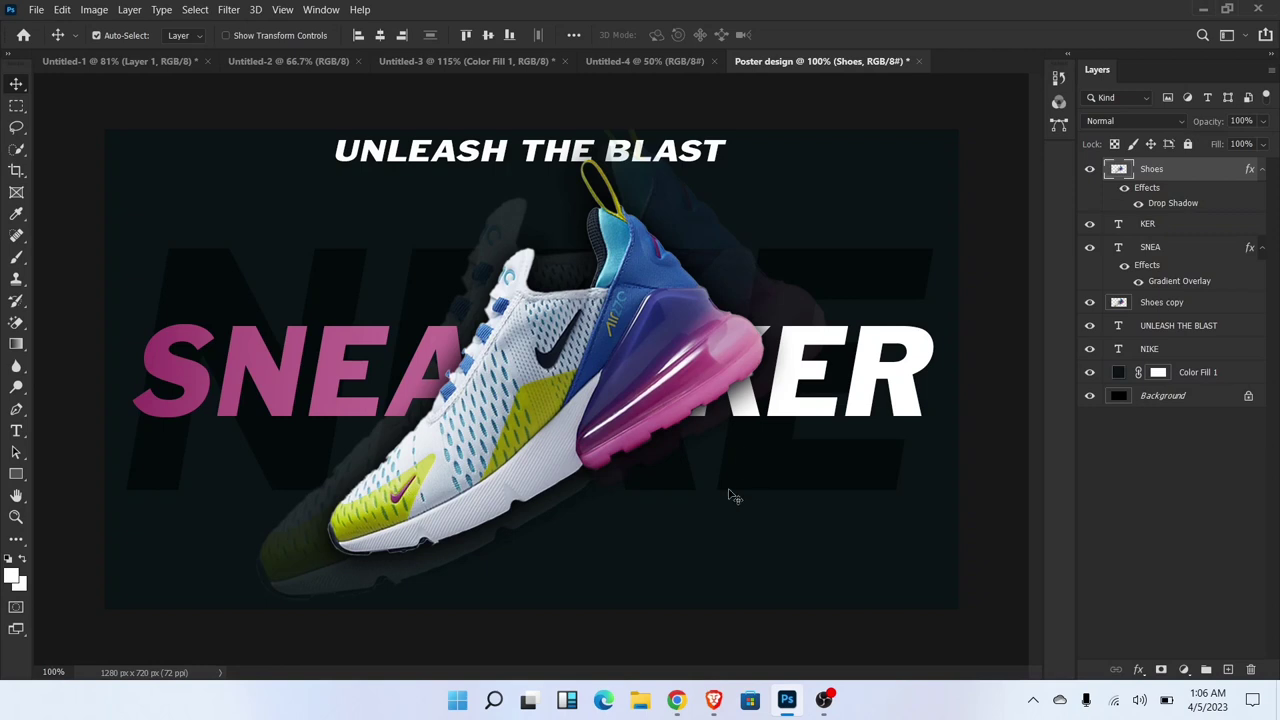
pyautogui.moveTo(712, 434)
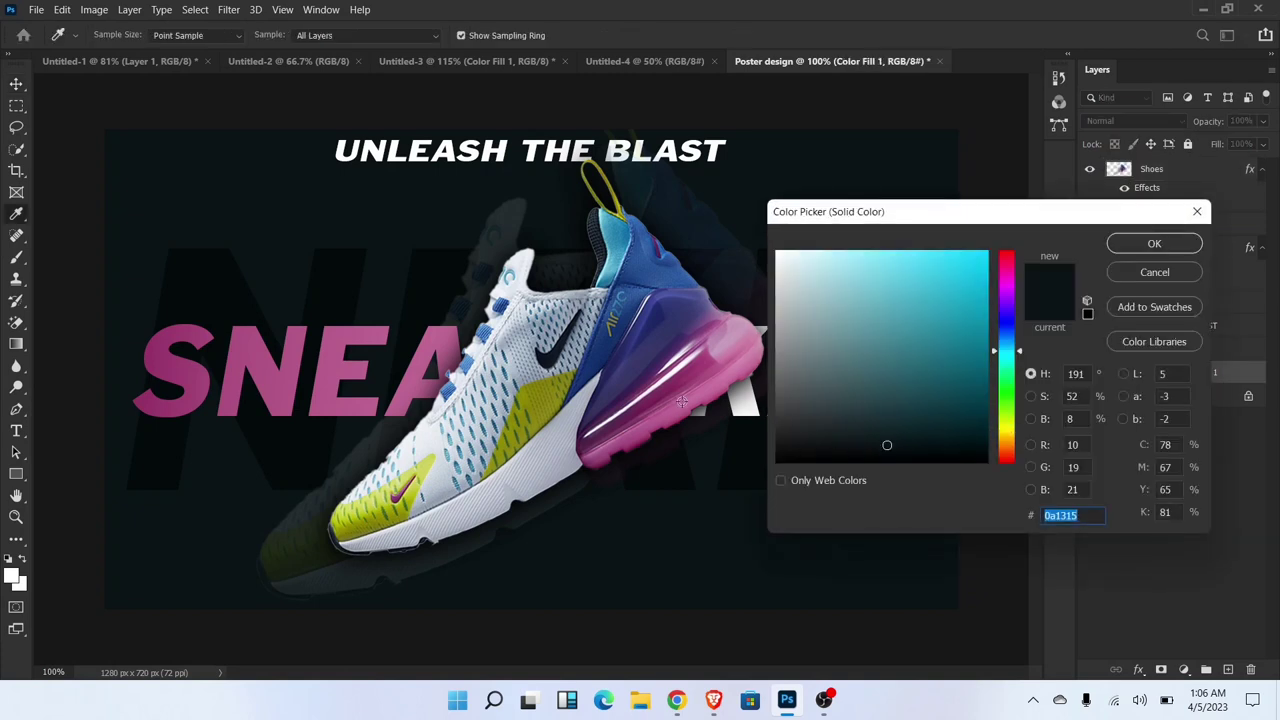
# Change the Color Fill background to a deep dark magenta (#2a011a).
pyautogui.click(927, 358)
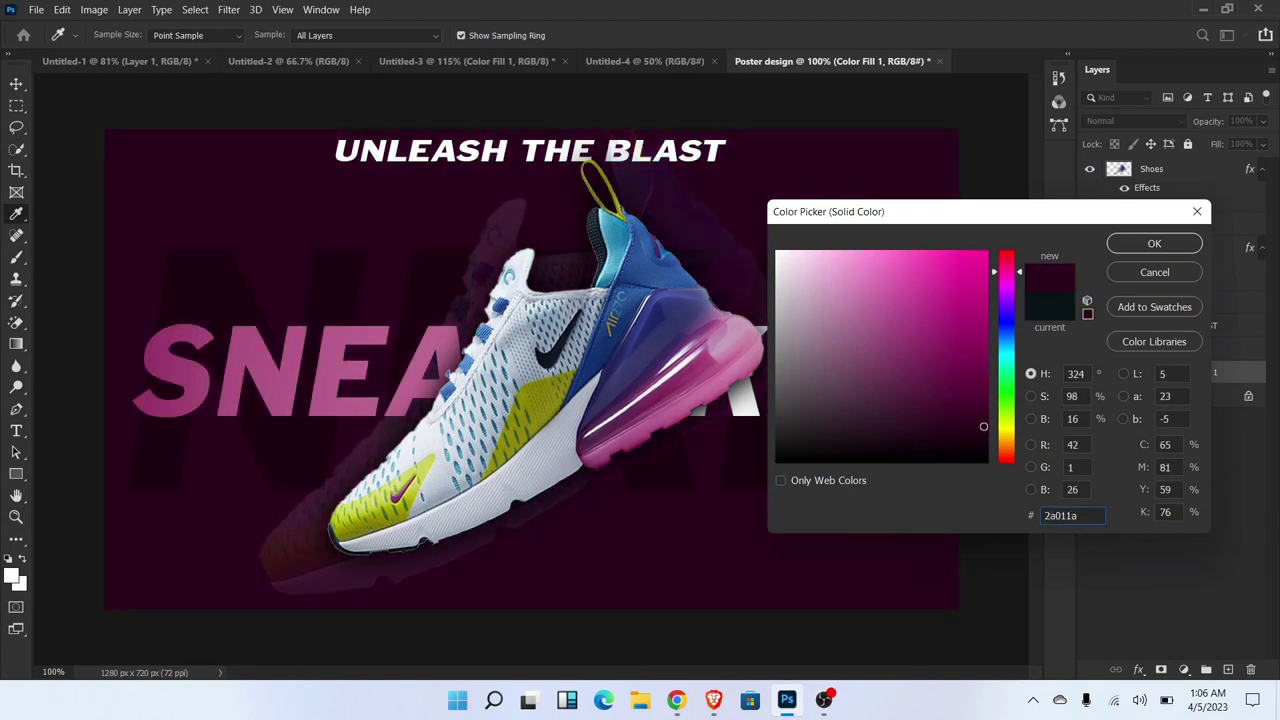
pyautogui.moveTo(983, 426); pyautogui.dragTo(983, 430)
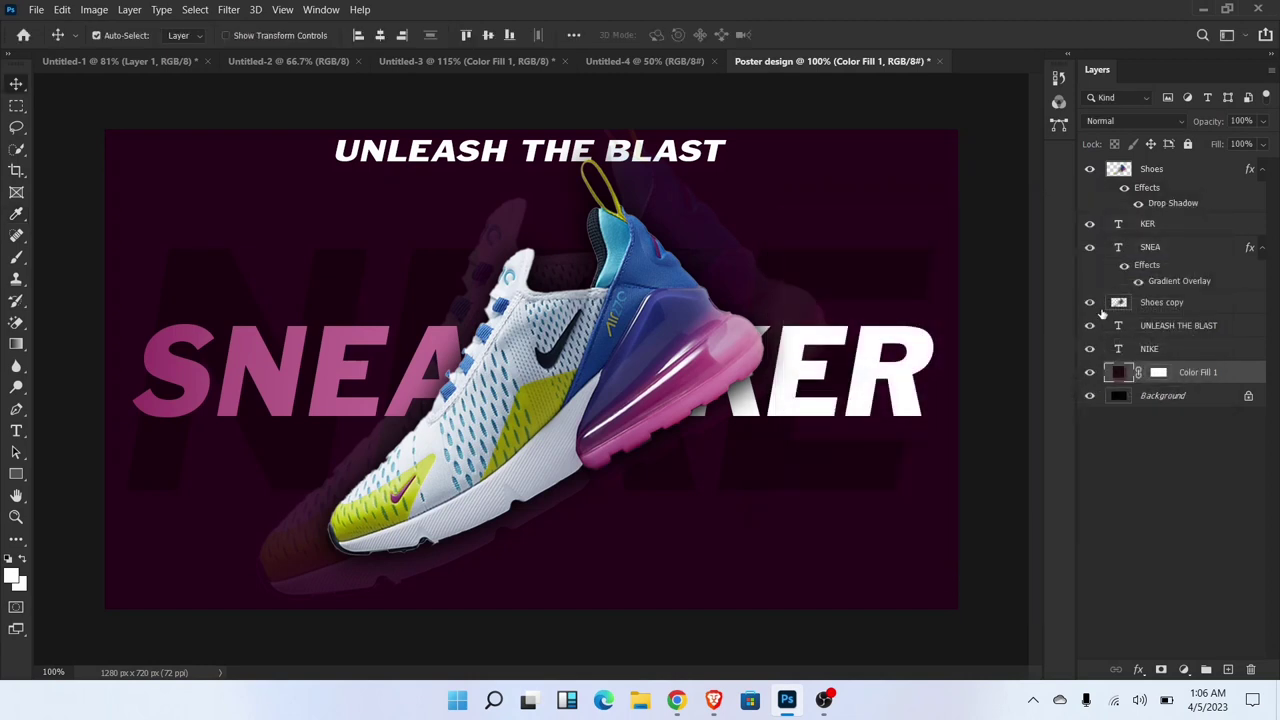
pyautogui.moveTo(938, 520)
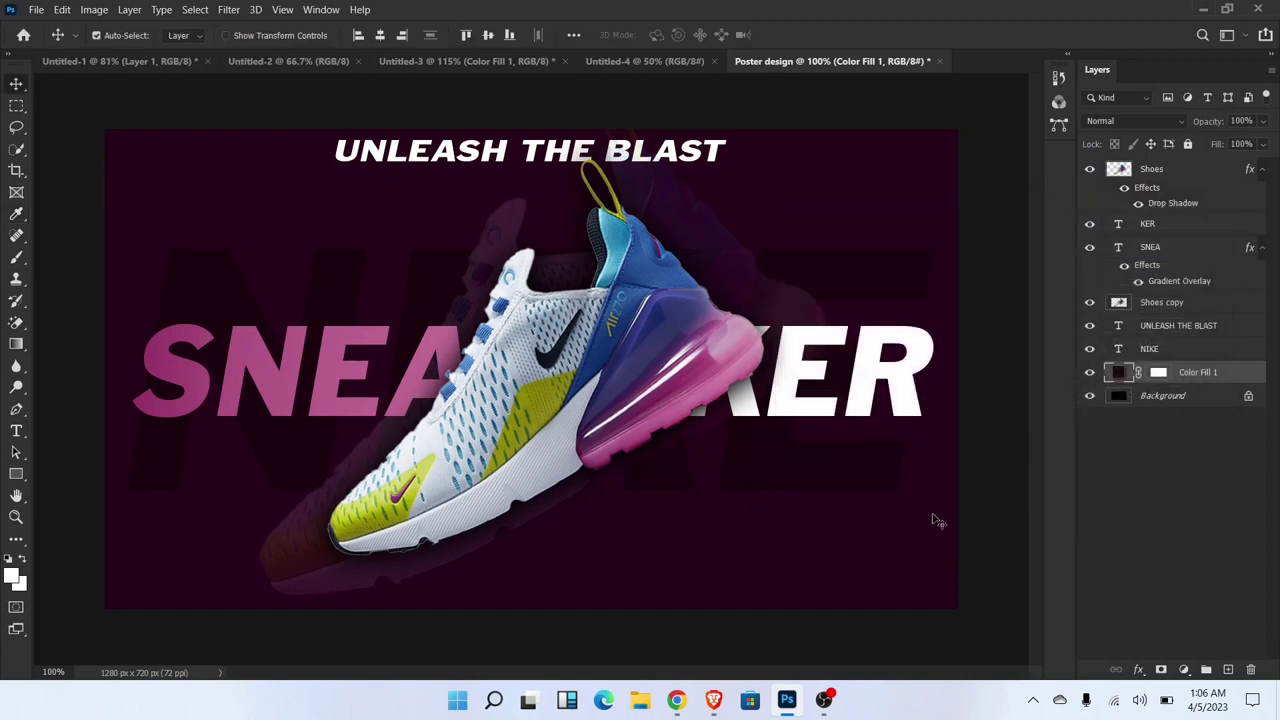